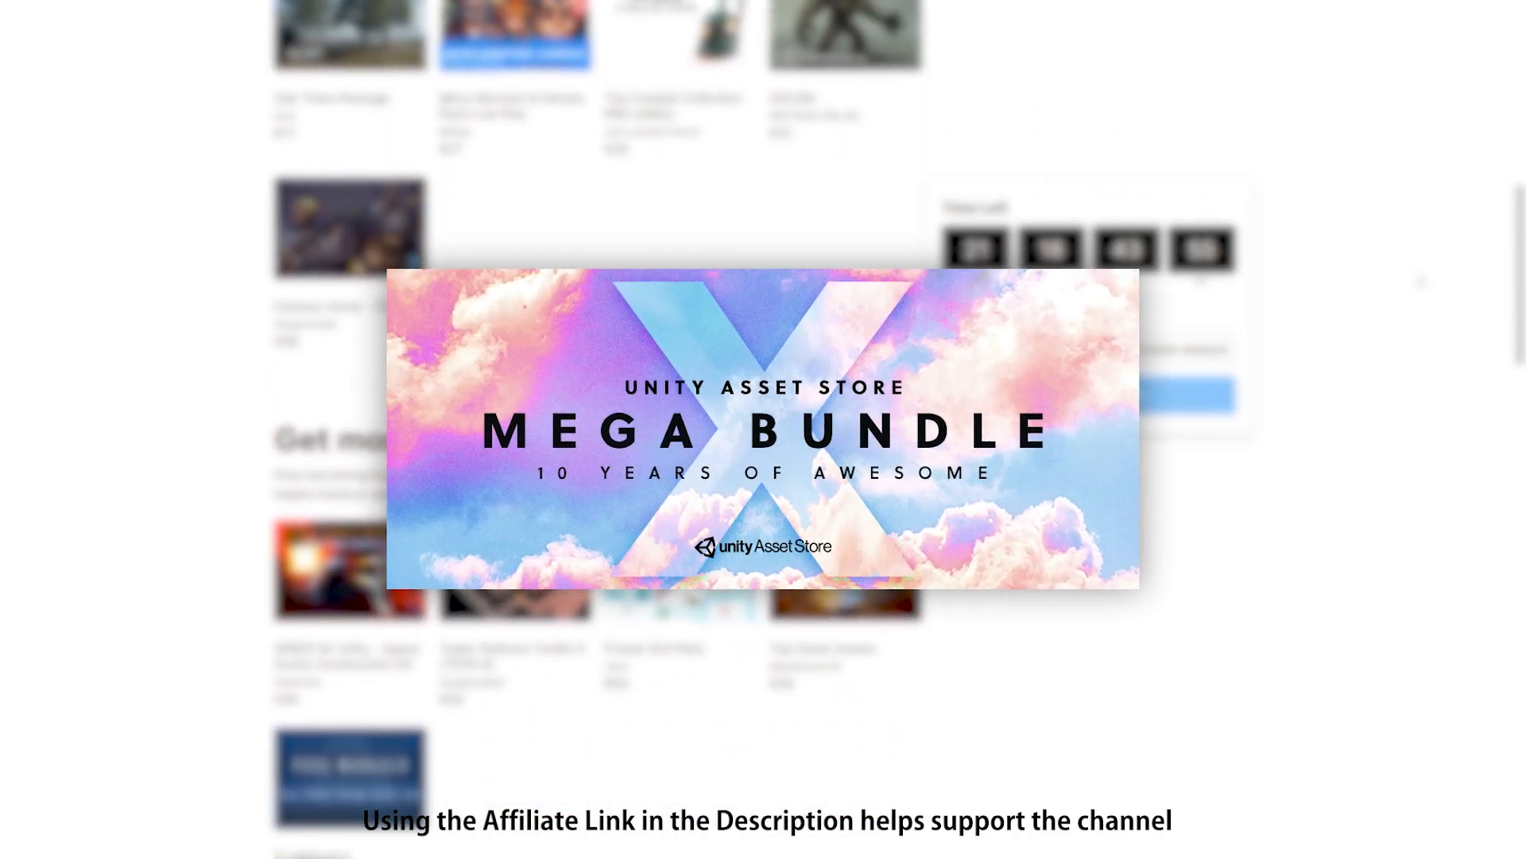
Scroll the Mega Bundle landing page to show the hero banner, countdown timer and suggested pay buttons
scroll("down", 3)
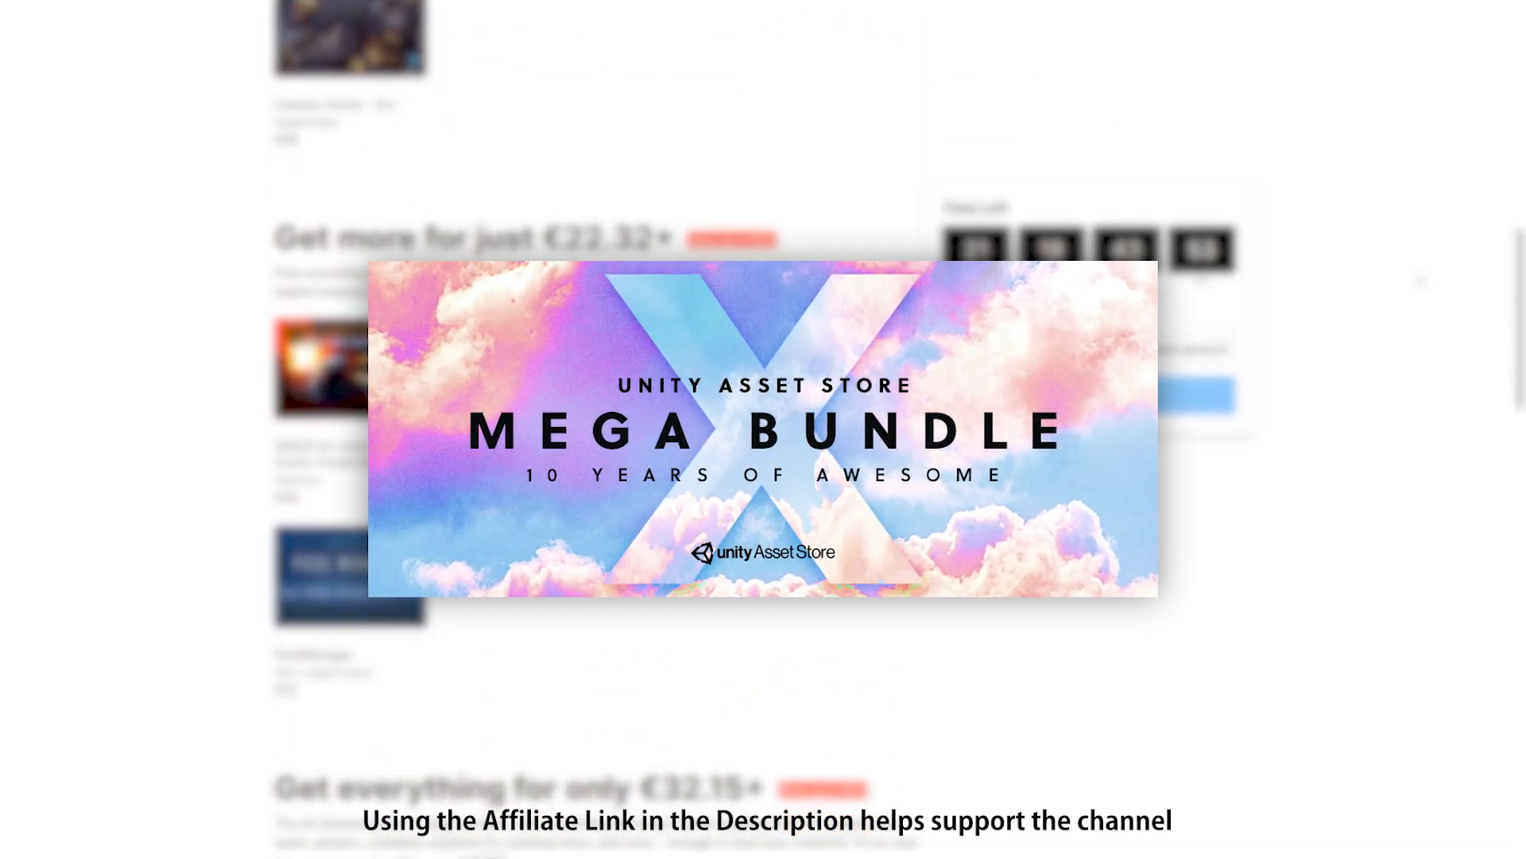
scroll("down", 3)
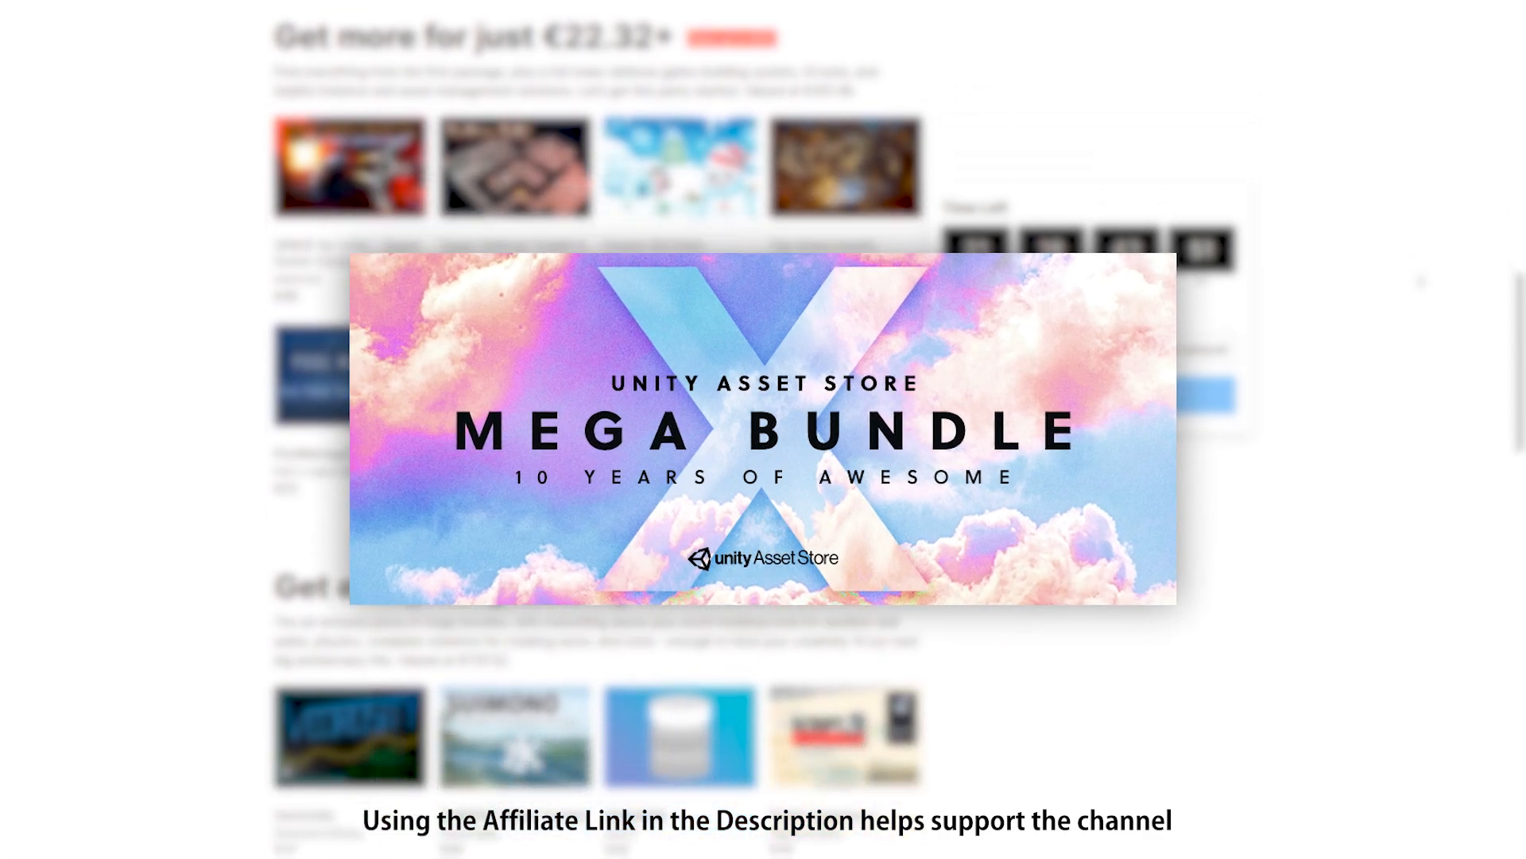
scroll("down", 3)
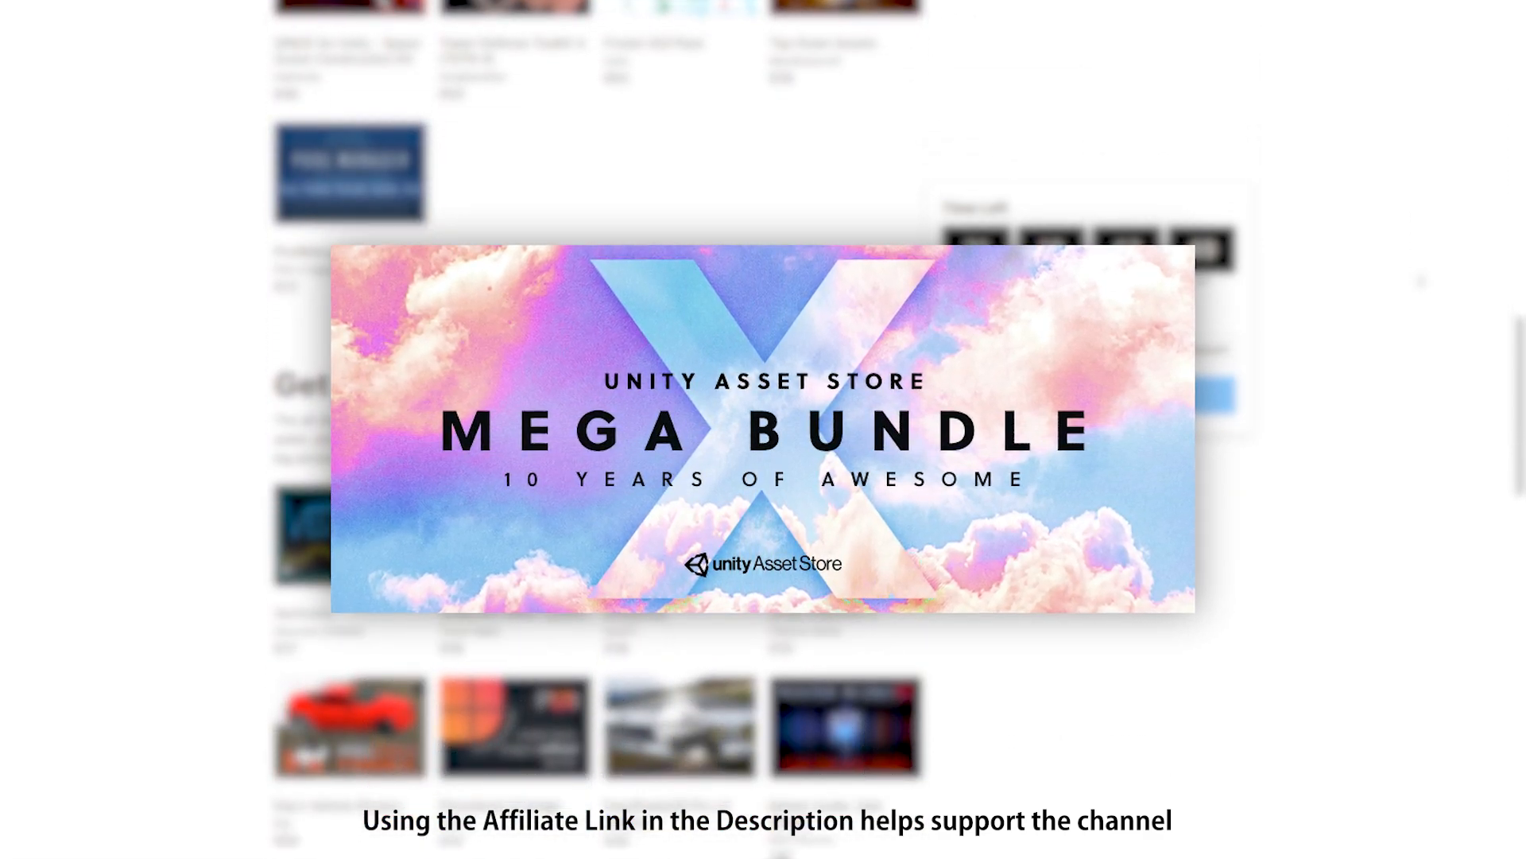
scroll("down", 3)
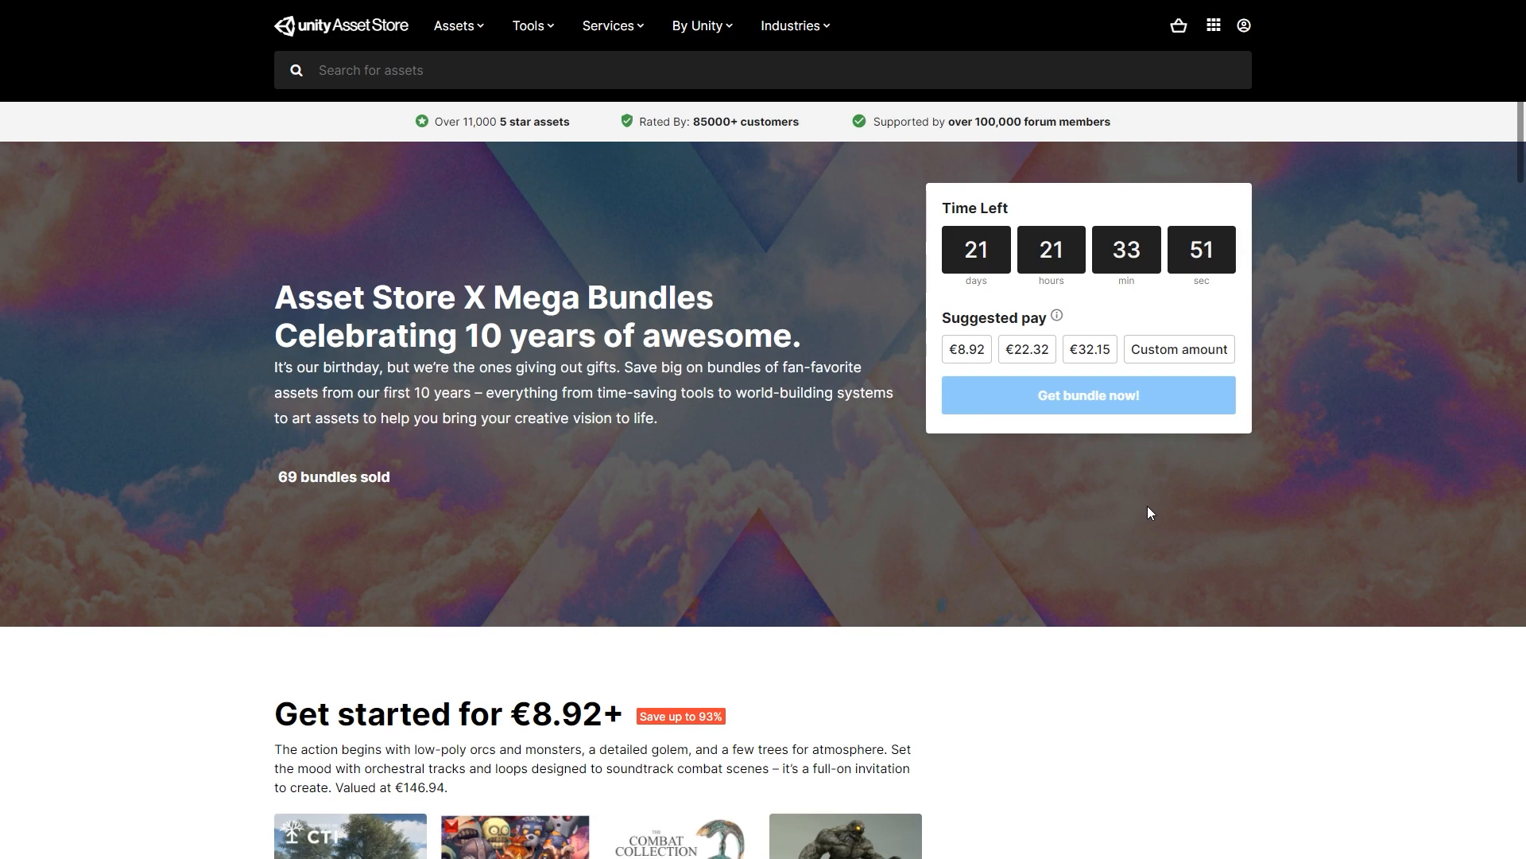
Scroll past the €8.92 and €22.32 tiers down to the €32.15 Get everything section
scroll("down", 3)
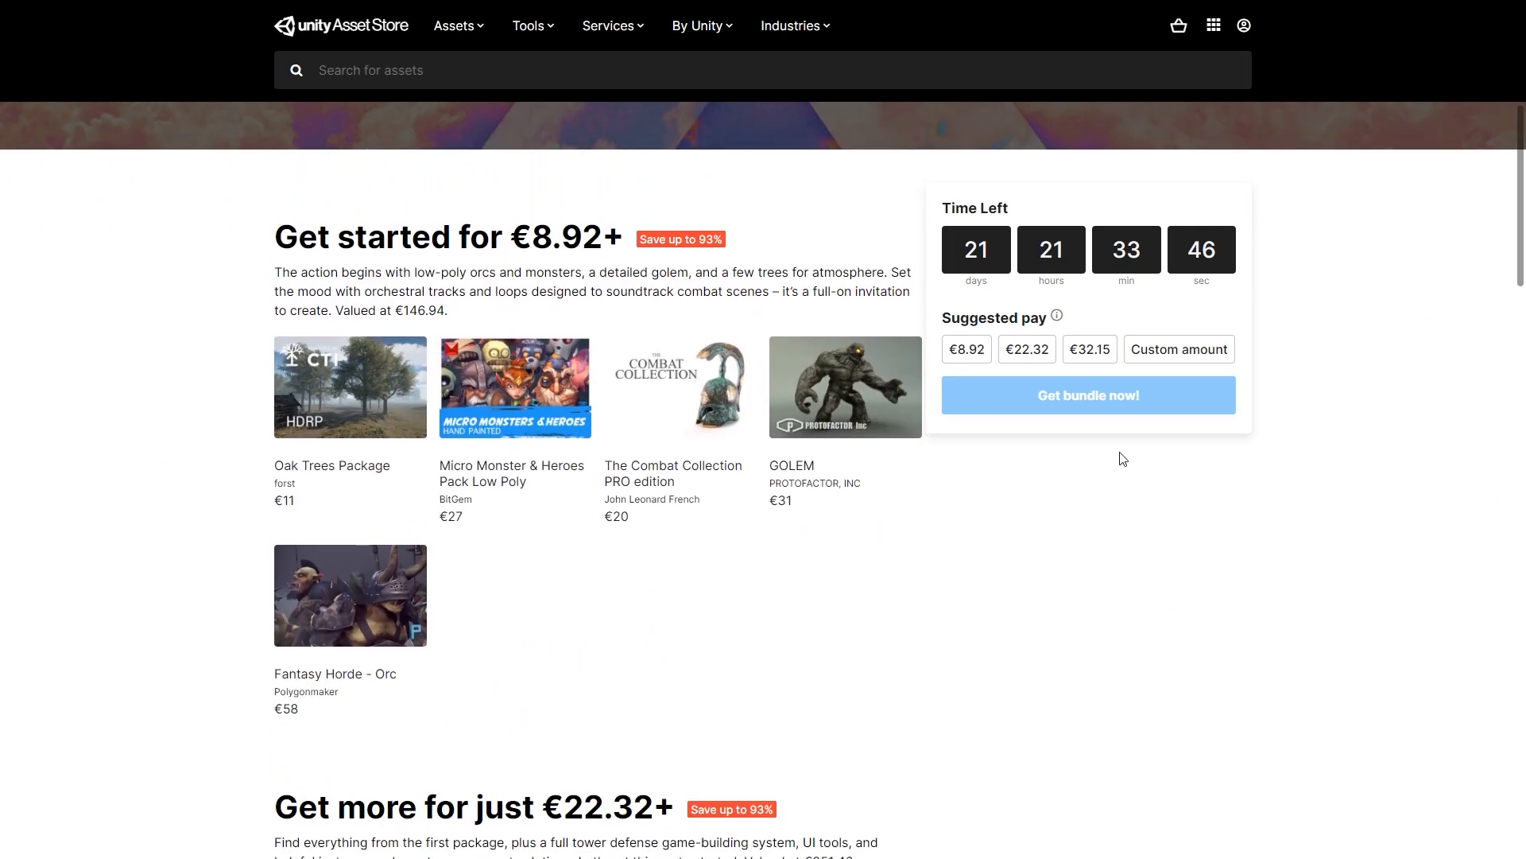
scroll("down", 3)
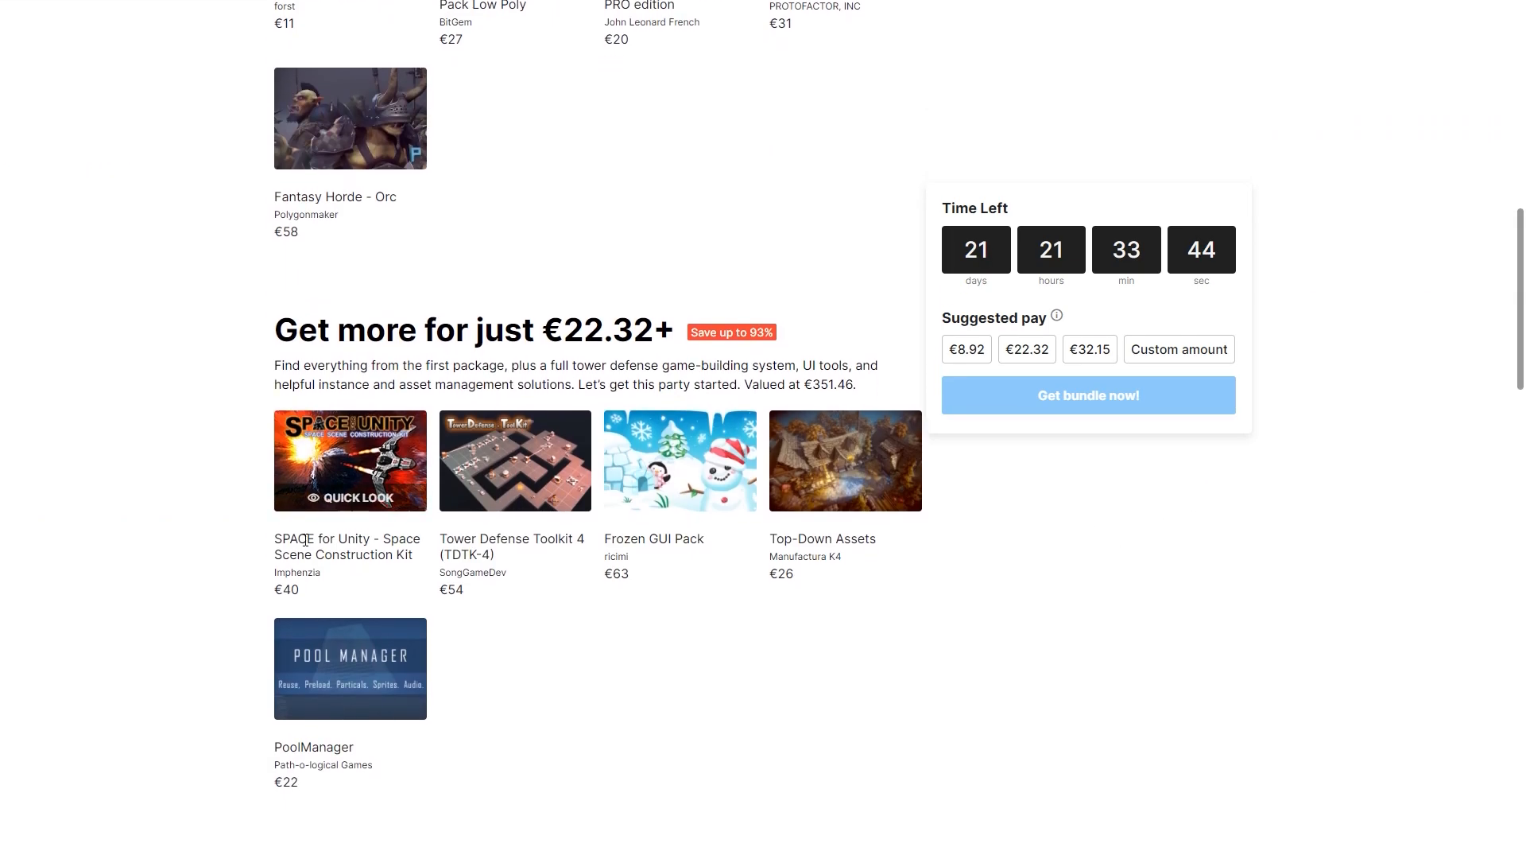
scroll("down", 3)
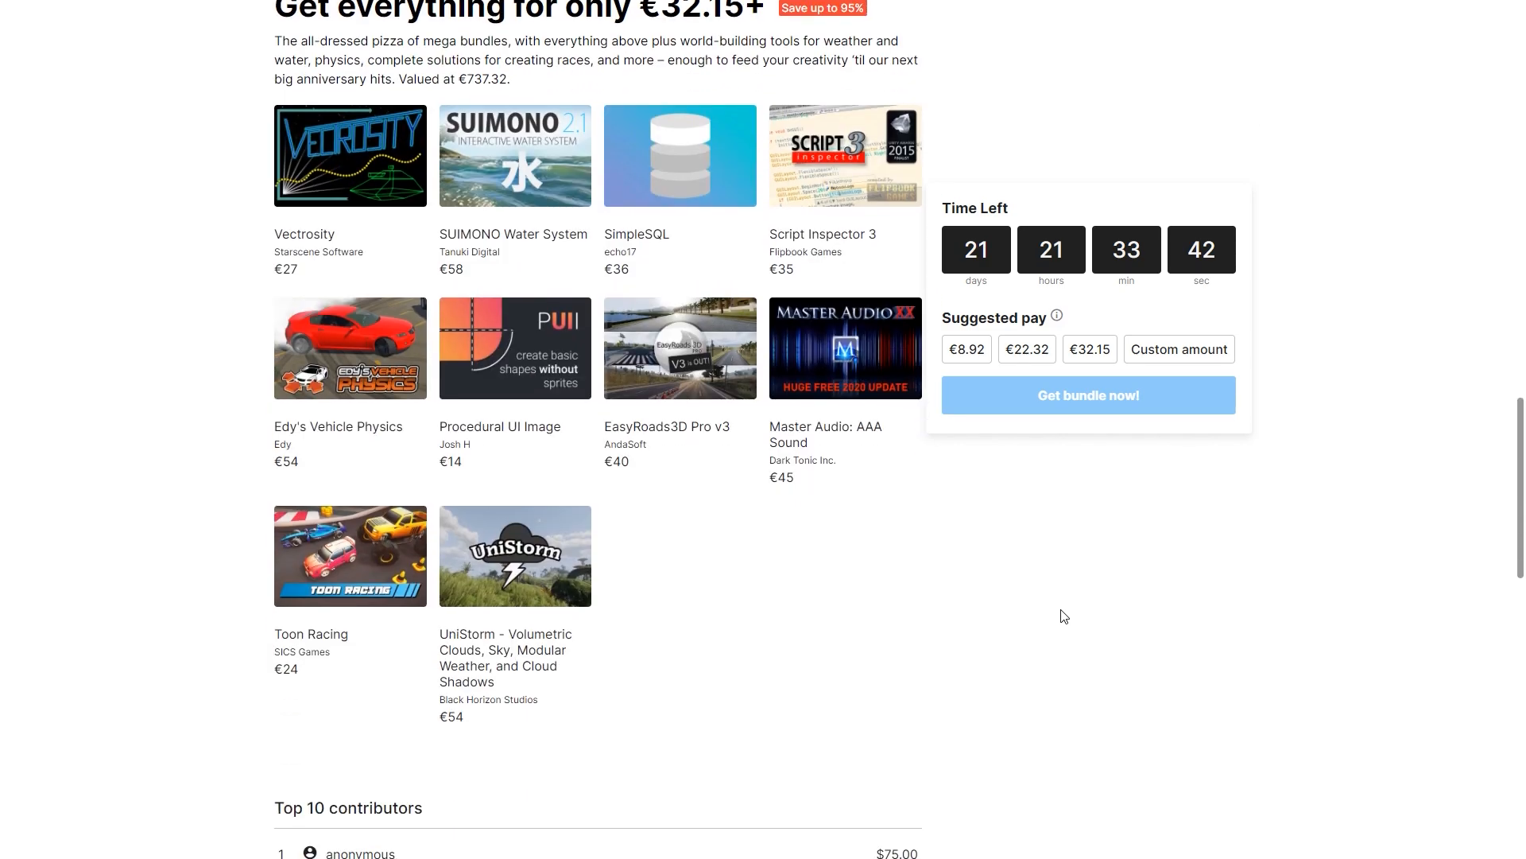
mouse_move(879, 527)
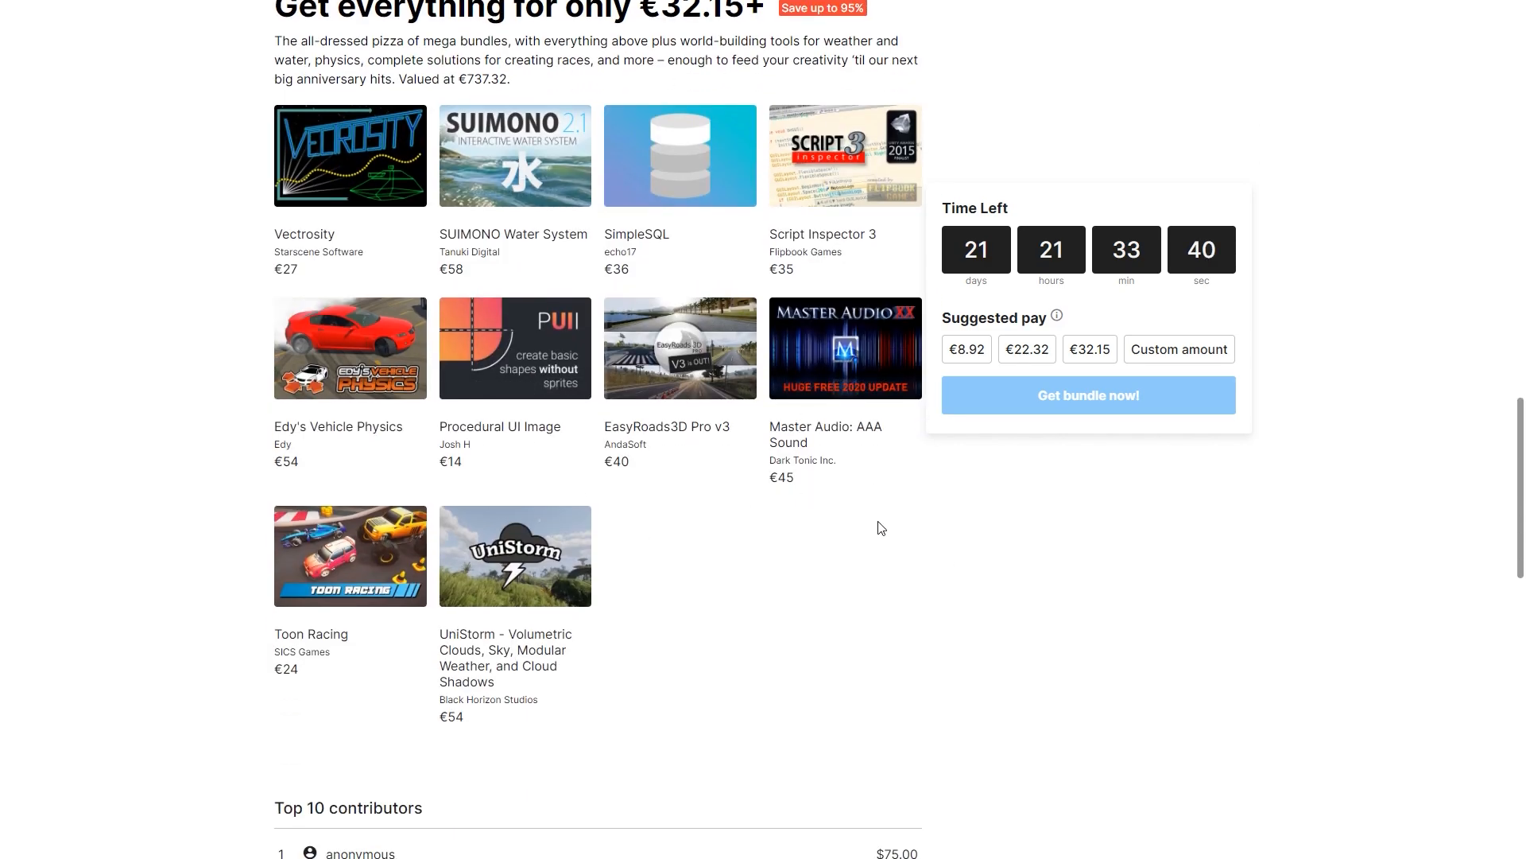
scroll("down", 3)
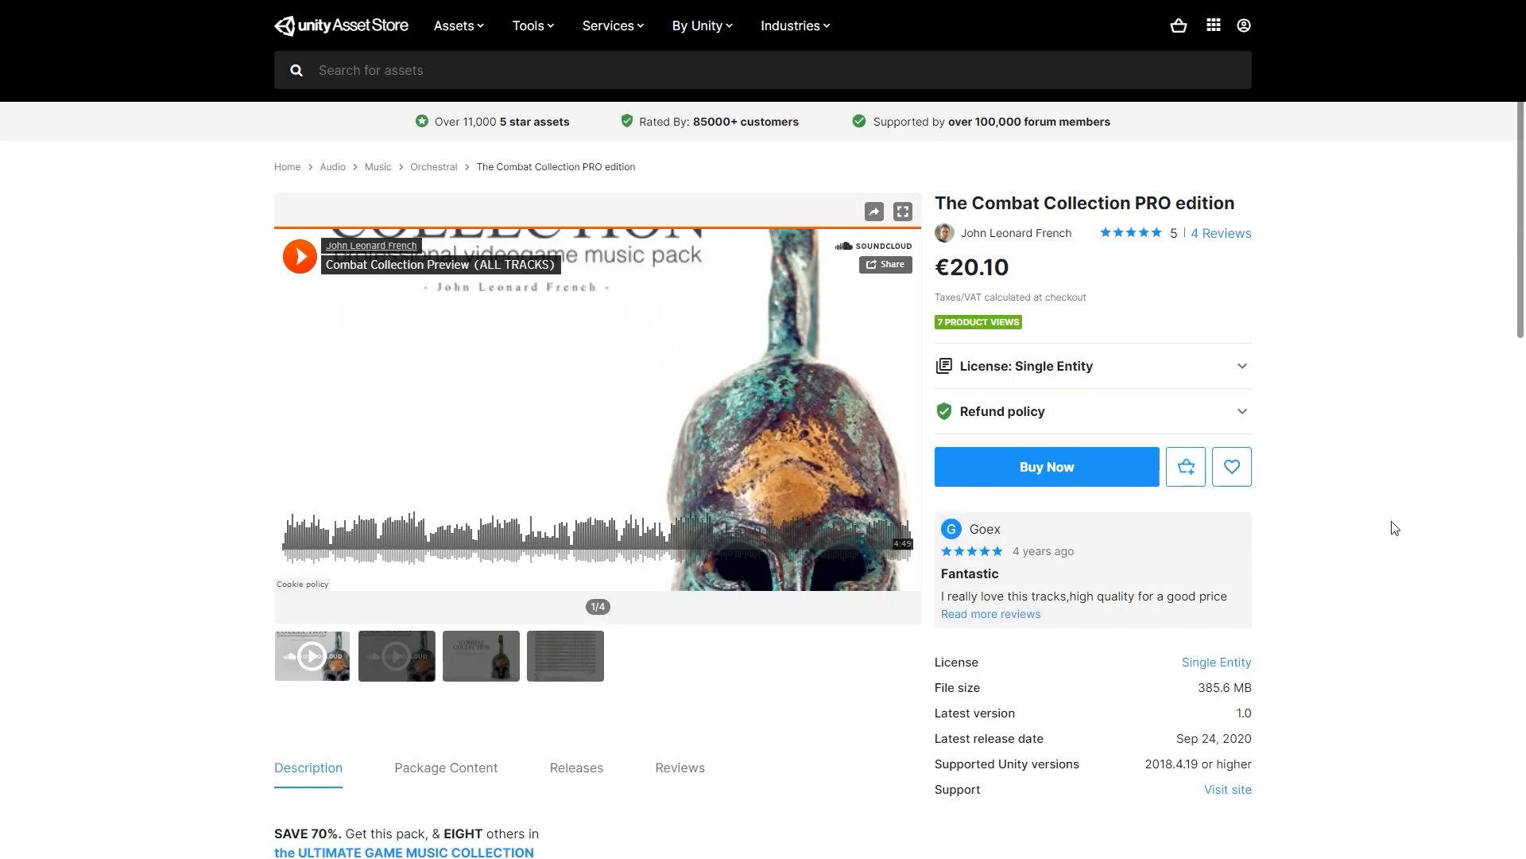
Scroll The Combat Collection PRO edition page down to its Description content
scroll("down", 3)
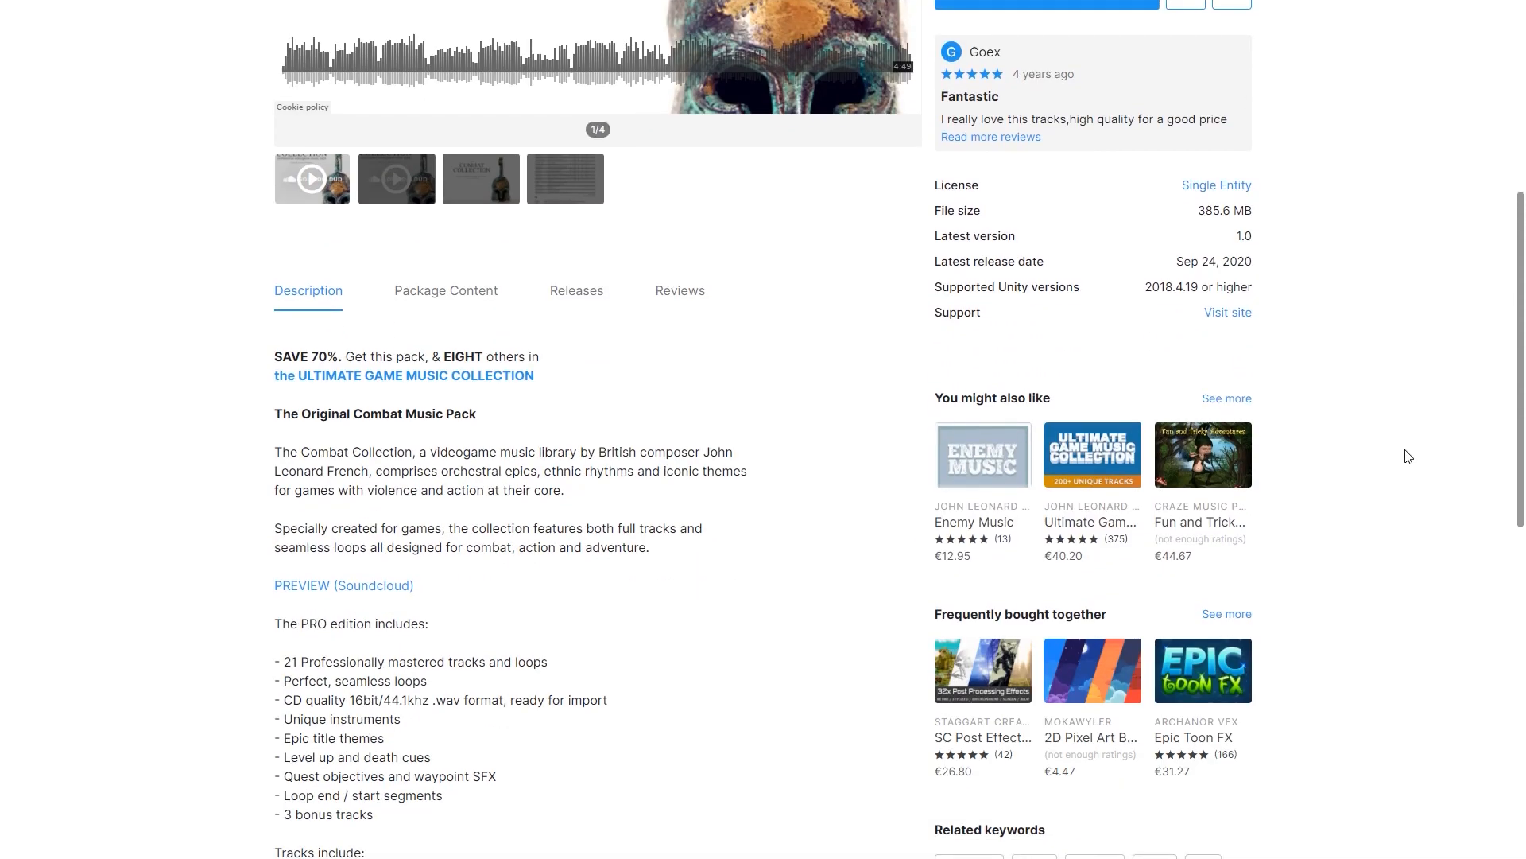
mouse_move(660, 553)
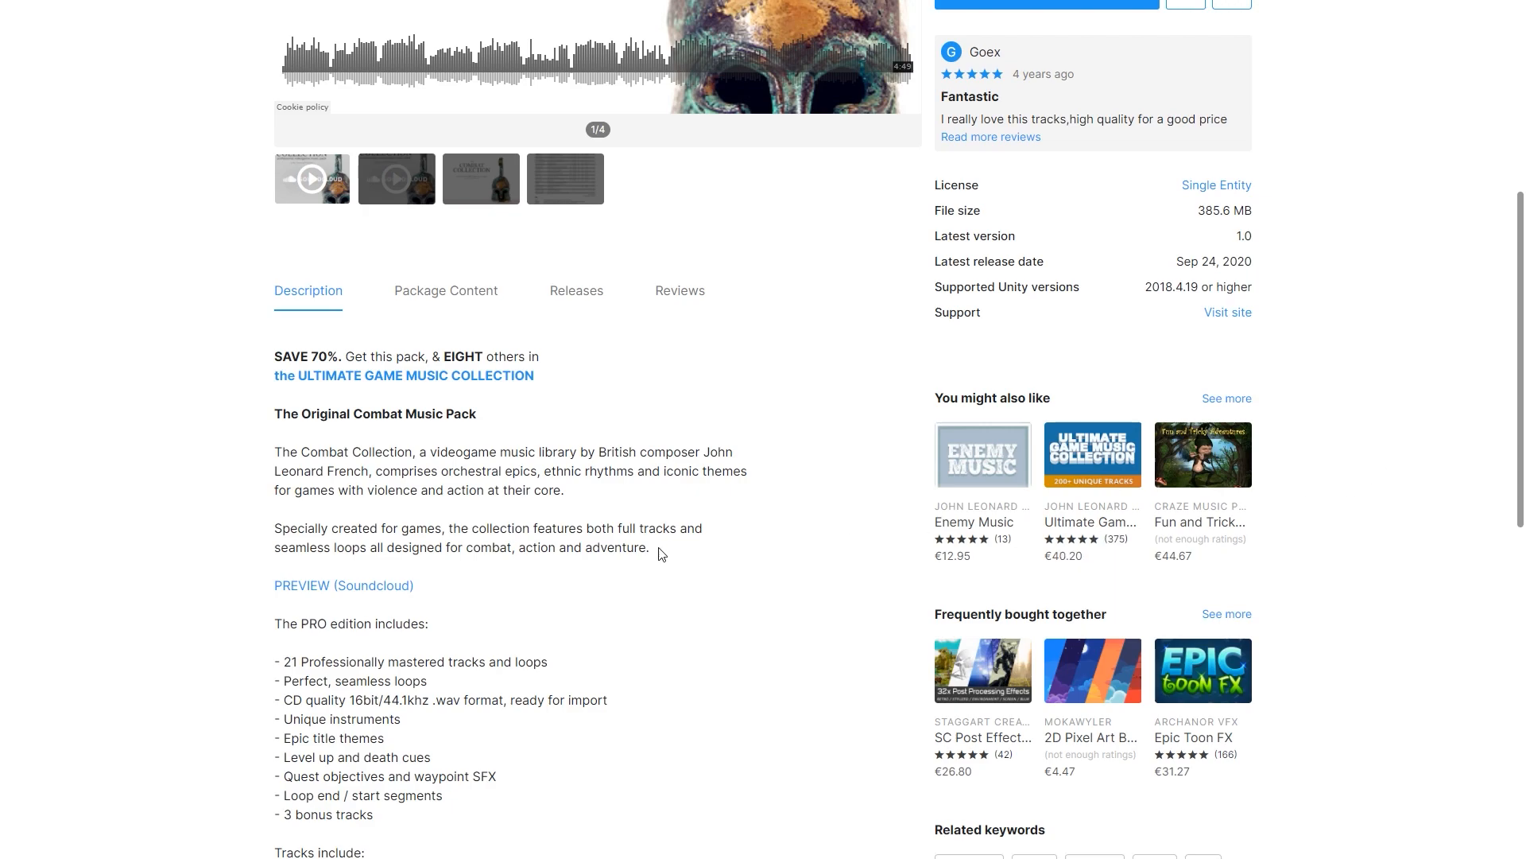
scroll("down", 3)
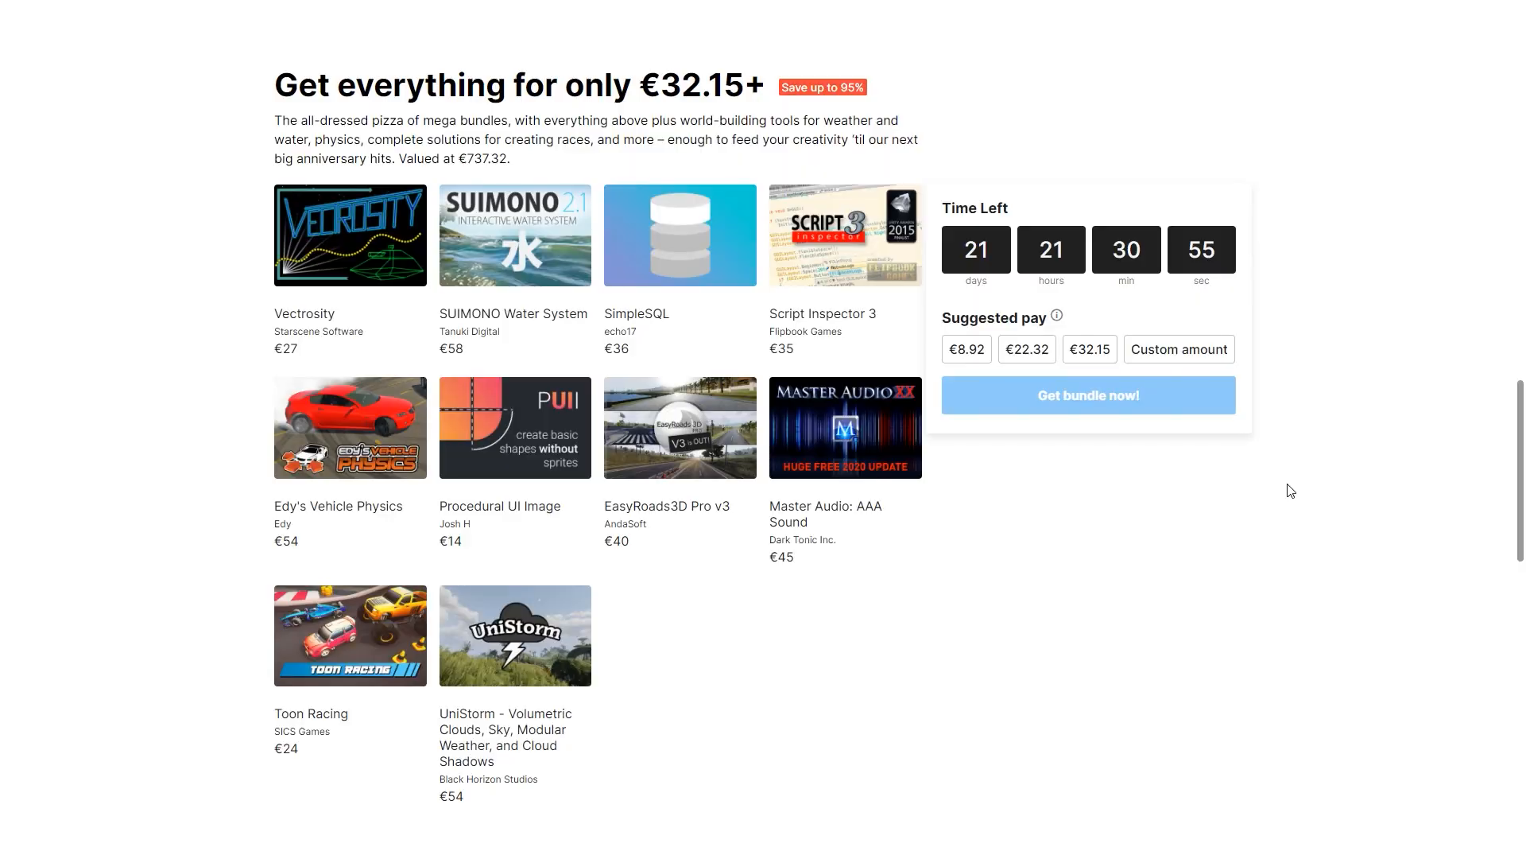
mouse_move(349, 428)
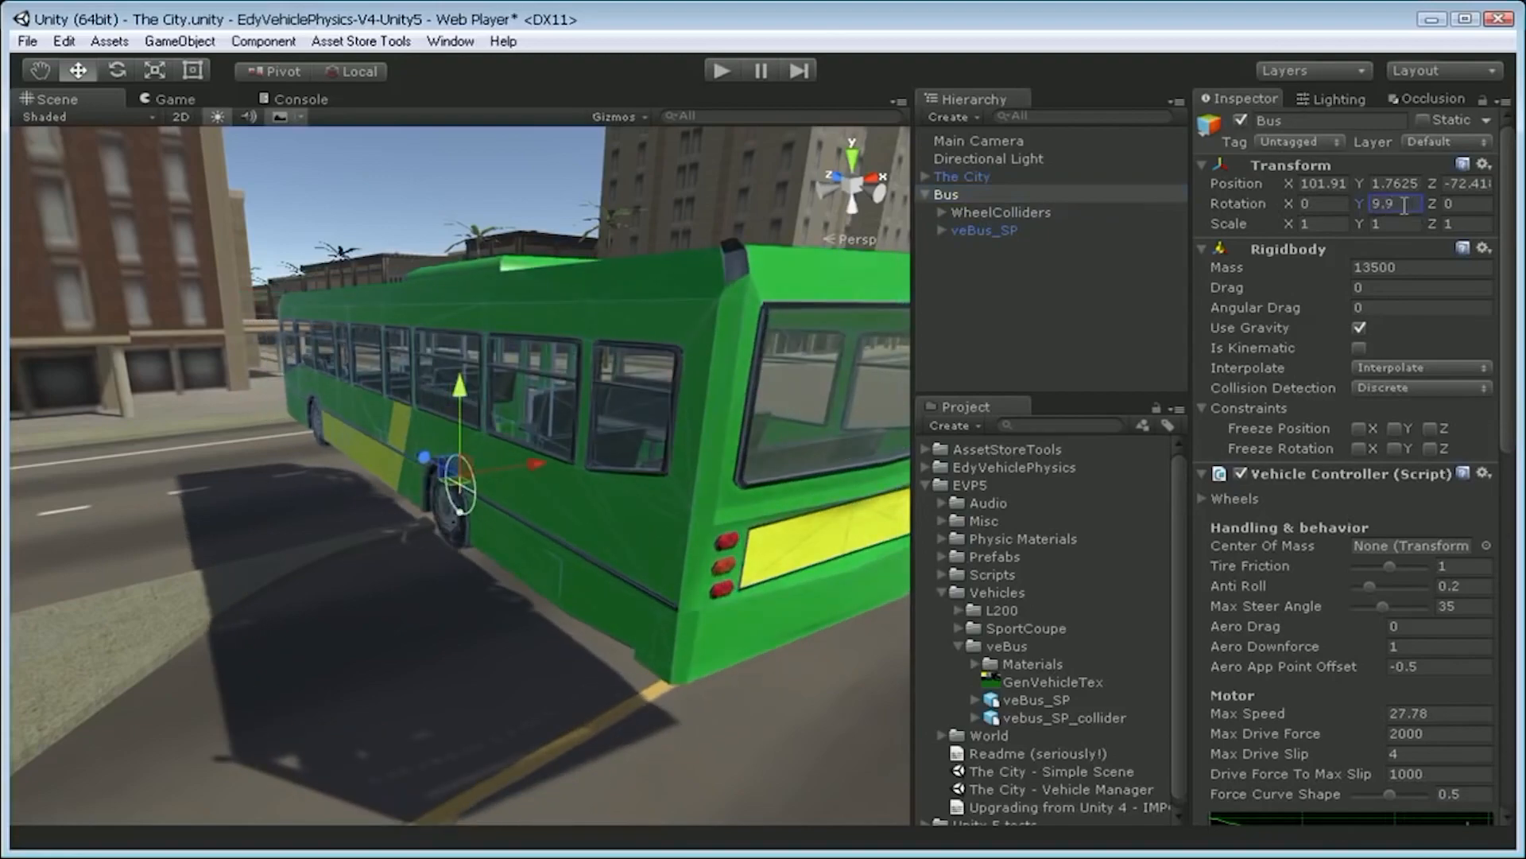
Set the Bus object's Transform Rotation Y to 90 in the city demo scene
type("90")
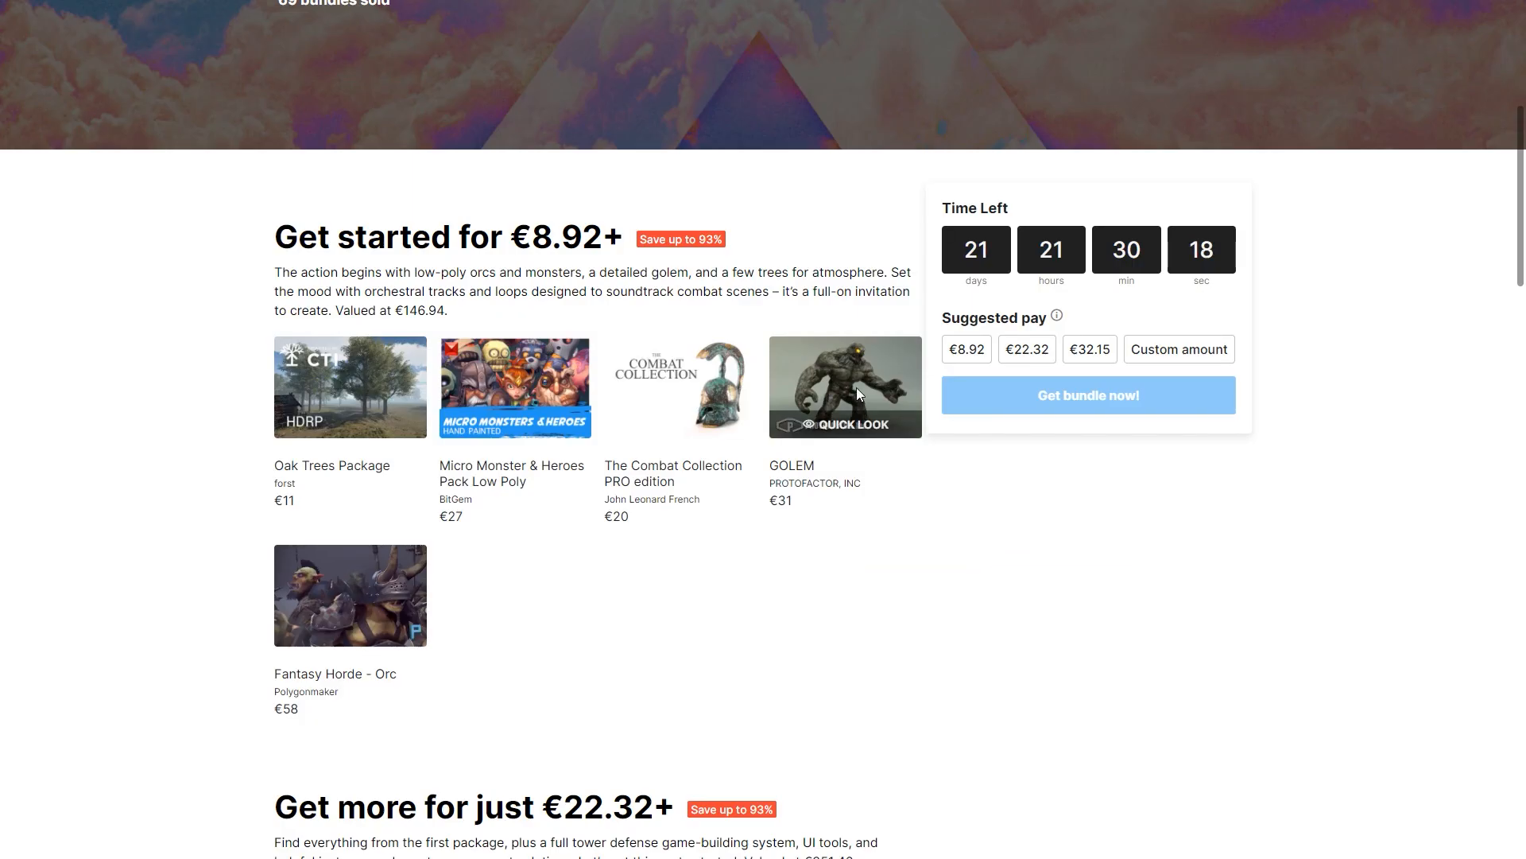
Move the bundle page down to the Get more for just €22.32+ tier and its five assets
left_click(857, 423)
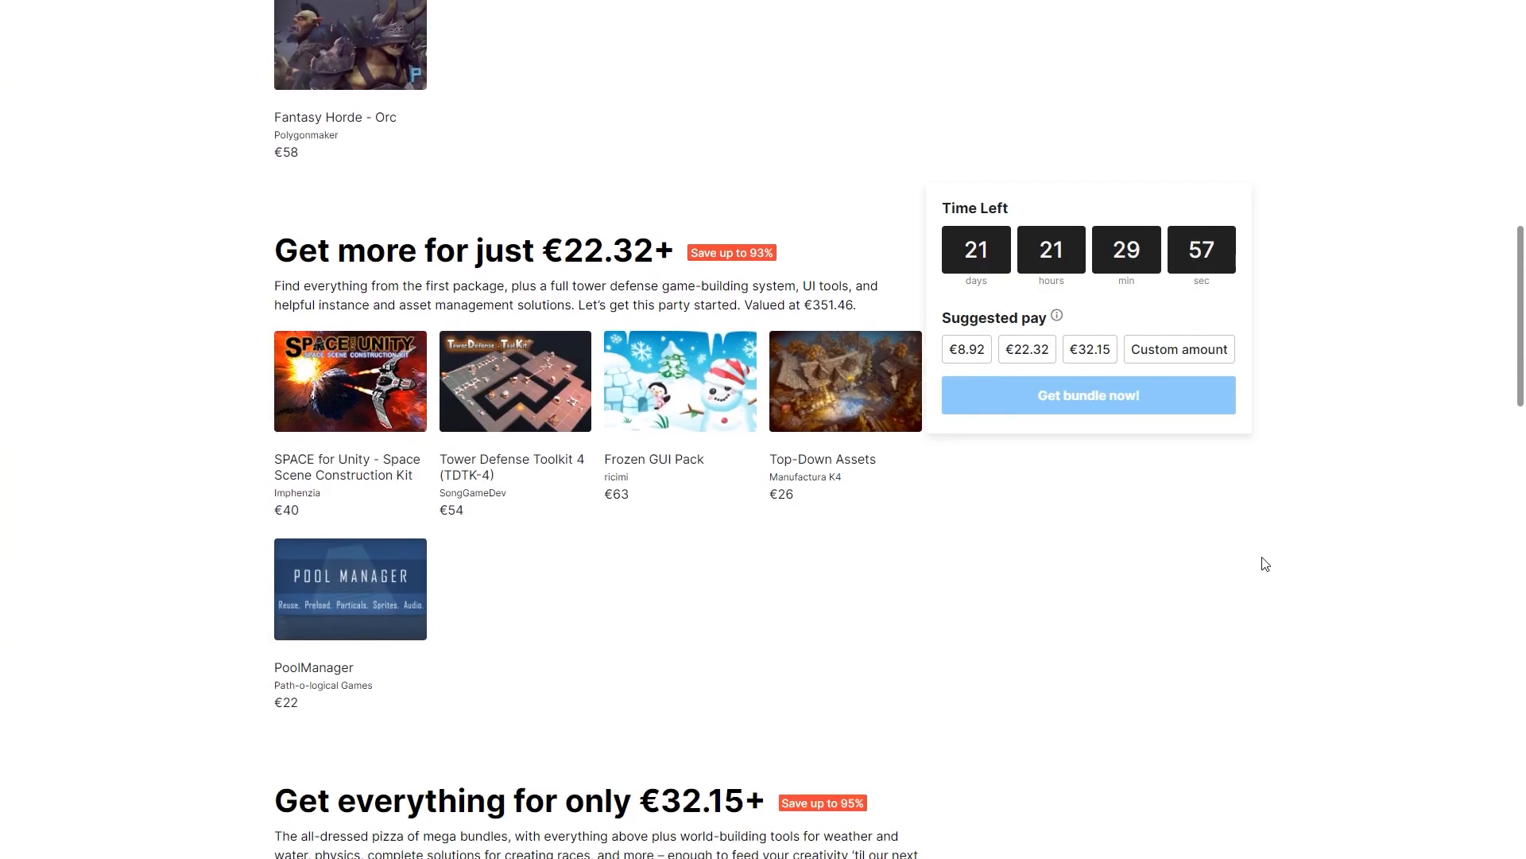
mouse_move(488, 374)
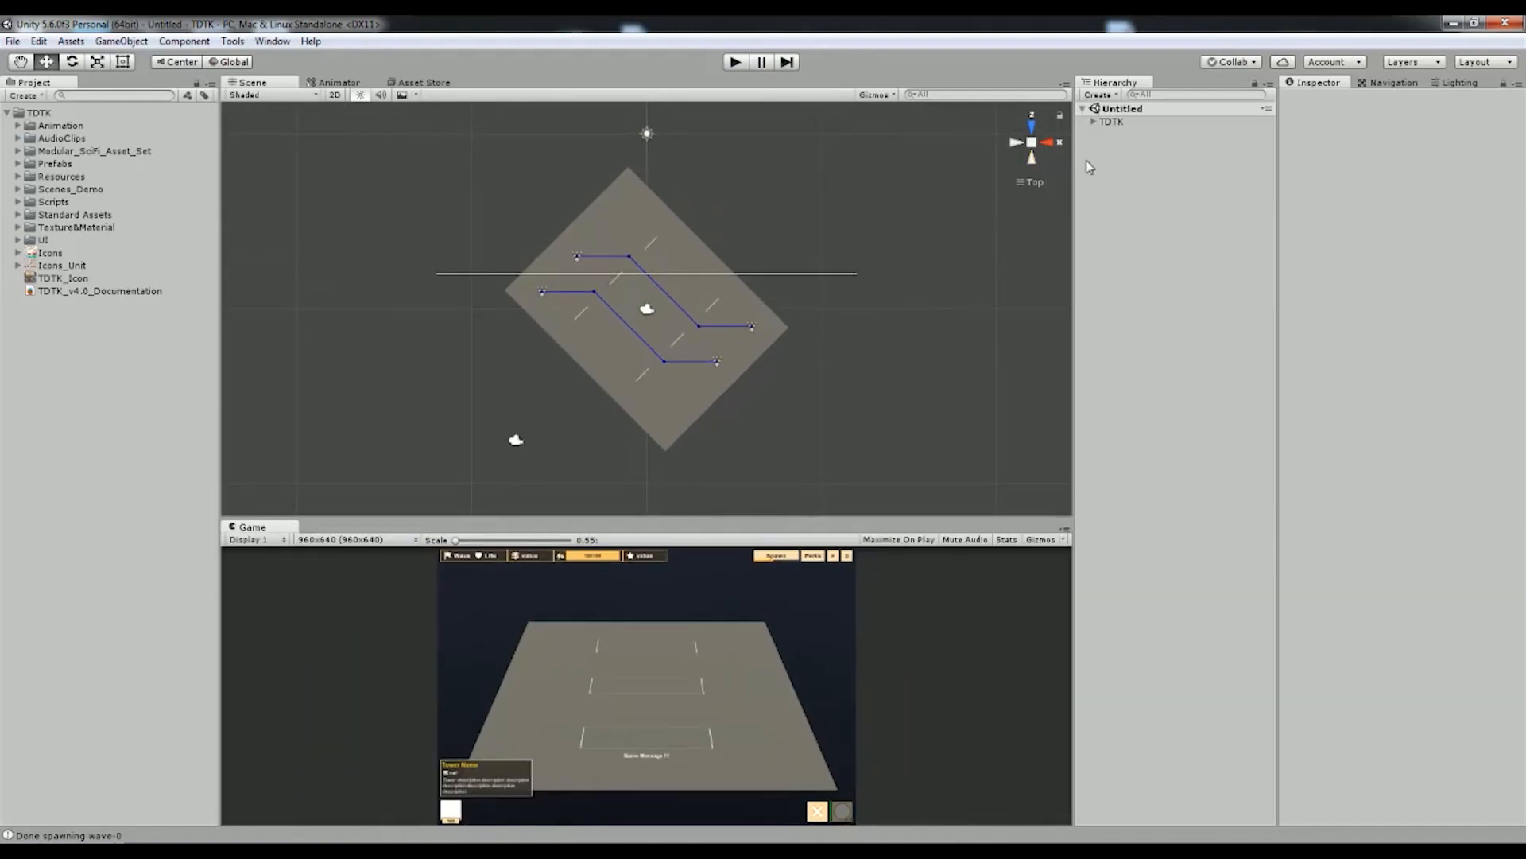
Expand TDTK in the Hierarchy, select the six Setting path objects, then inspect SelectControl's components
left_click(1093, 121)
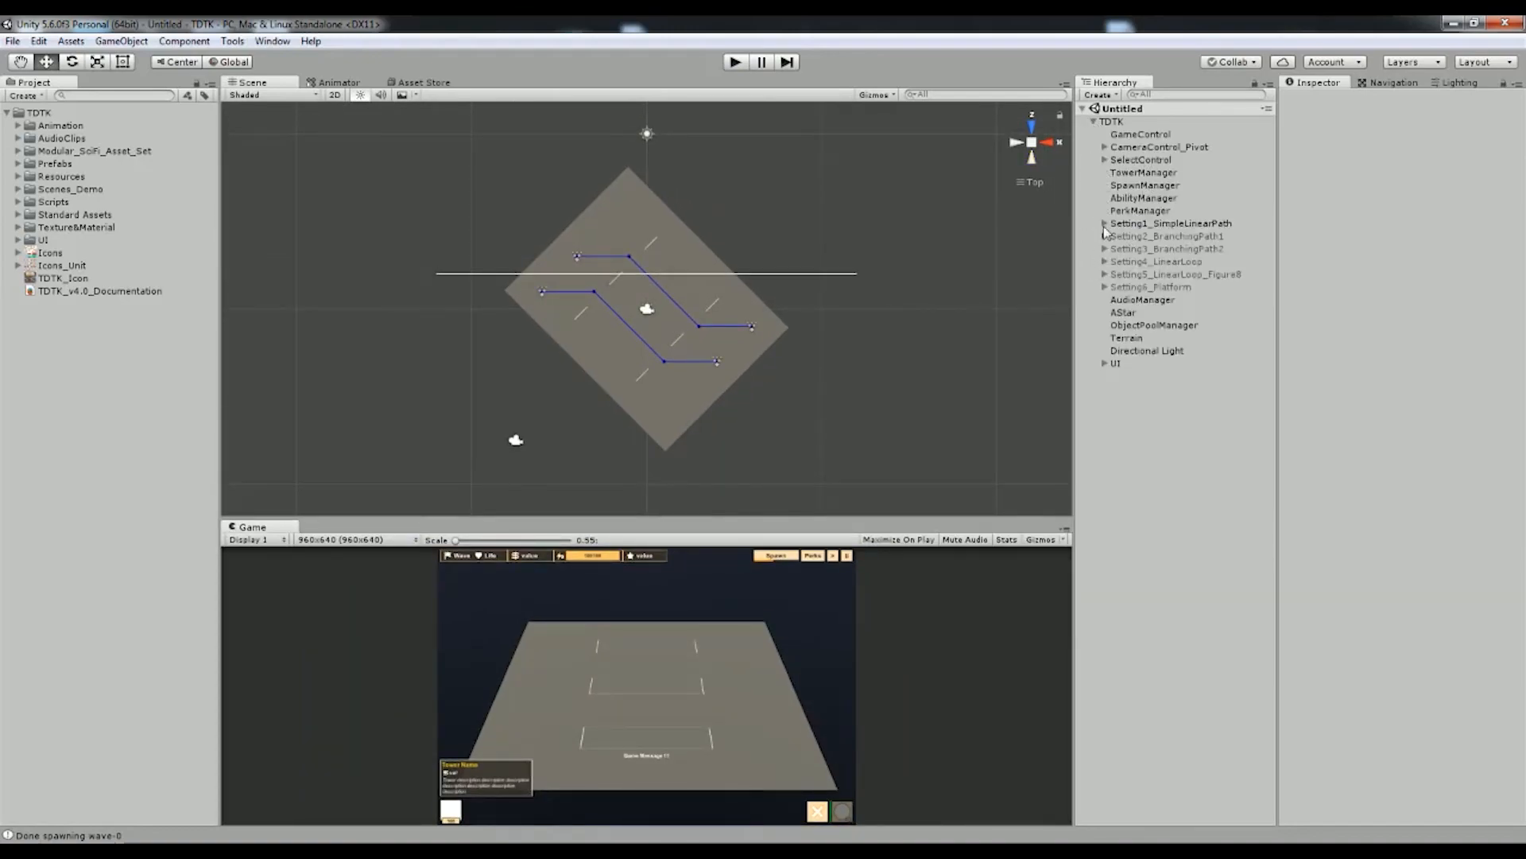
left_click(1136, 248)
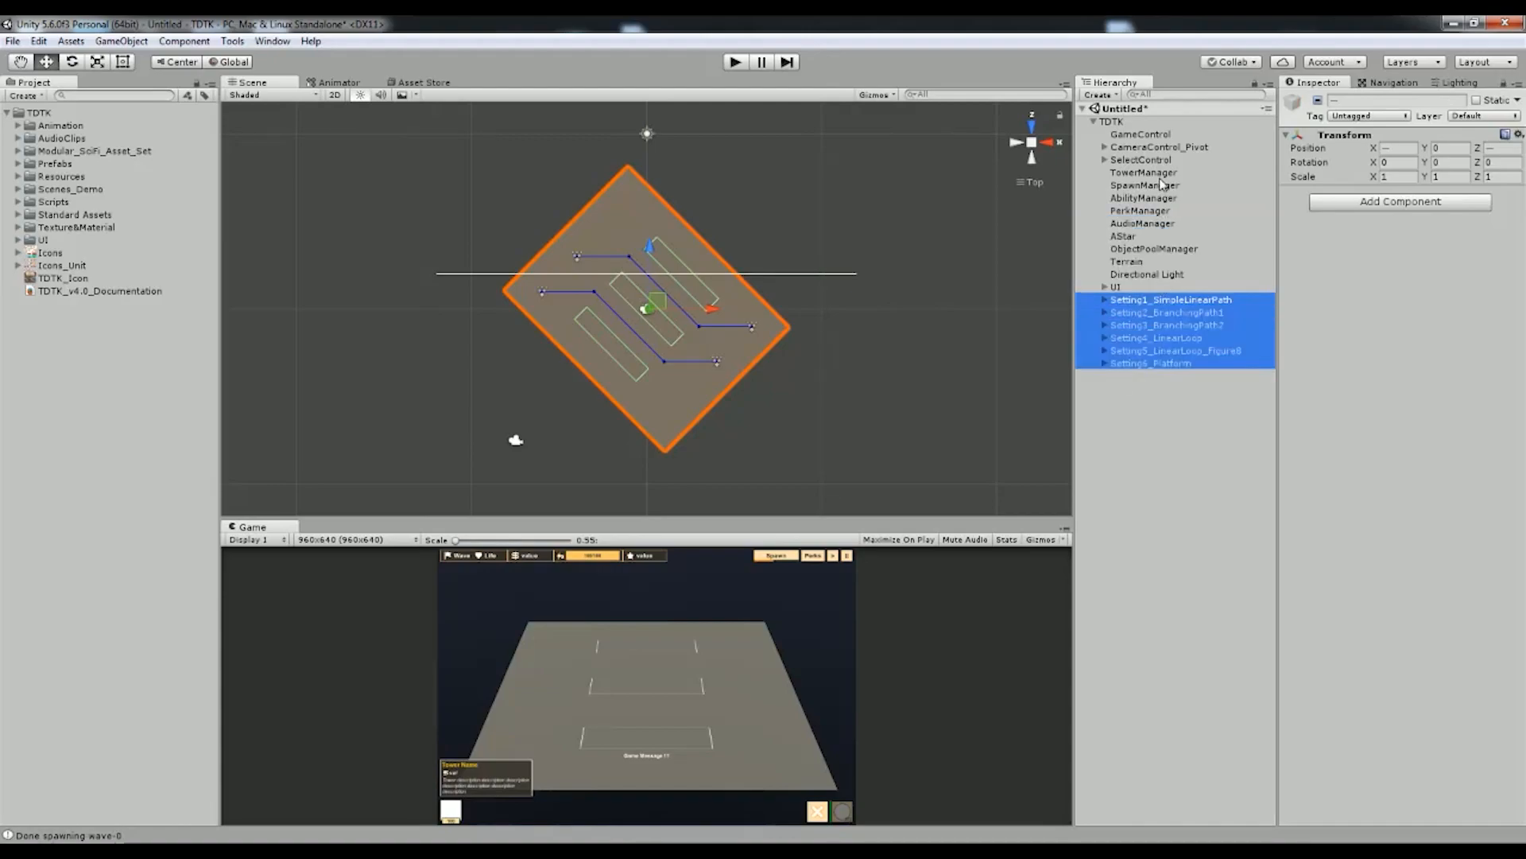
left_click(1141, 159)
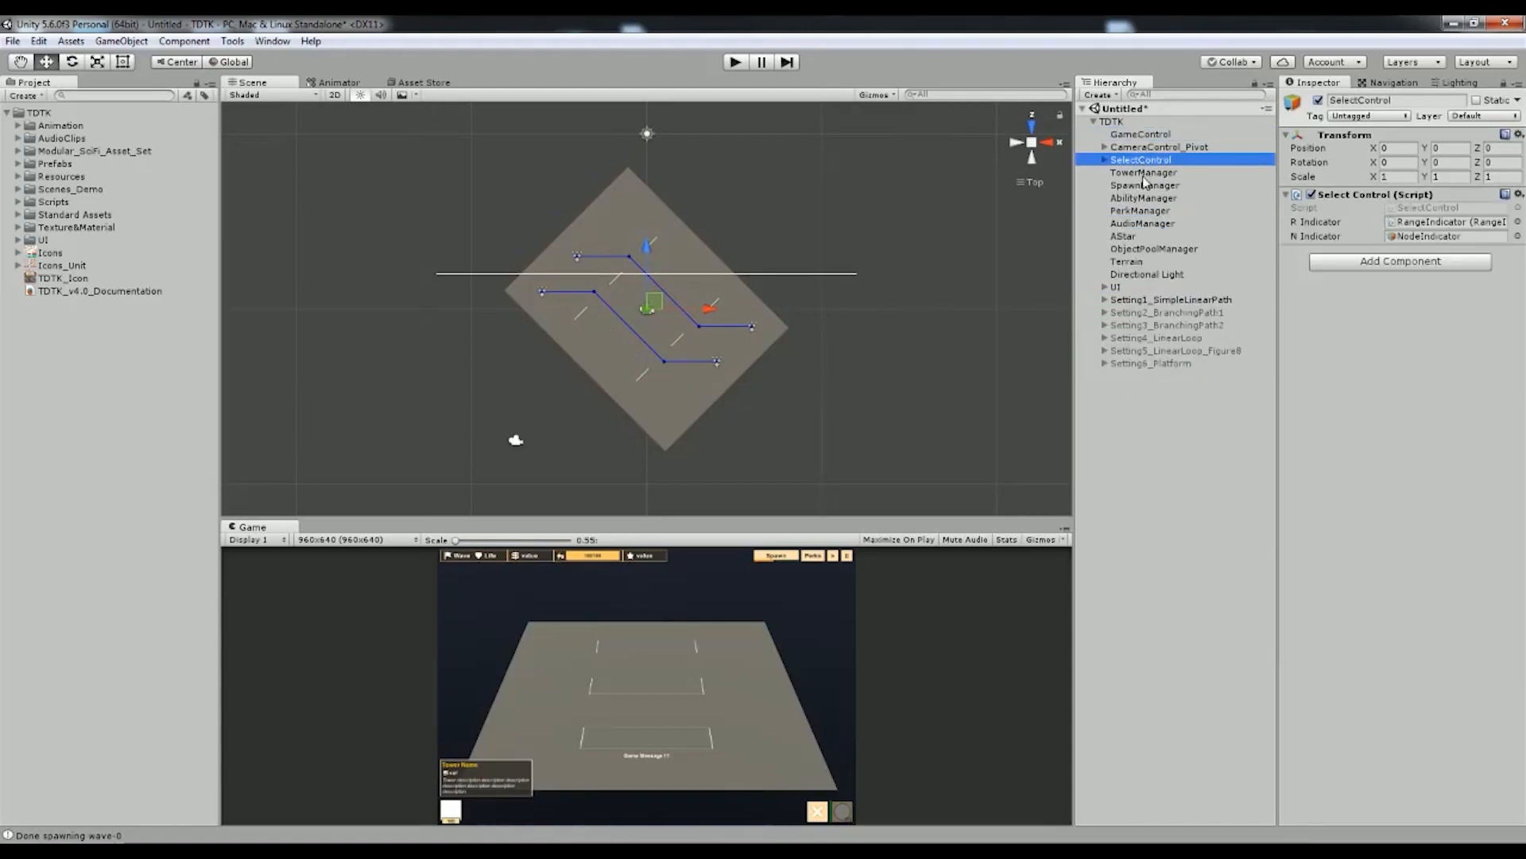
left_click(1140, 133)
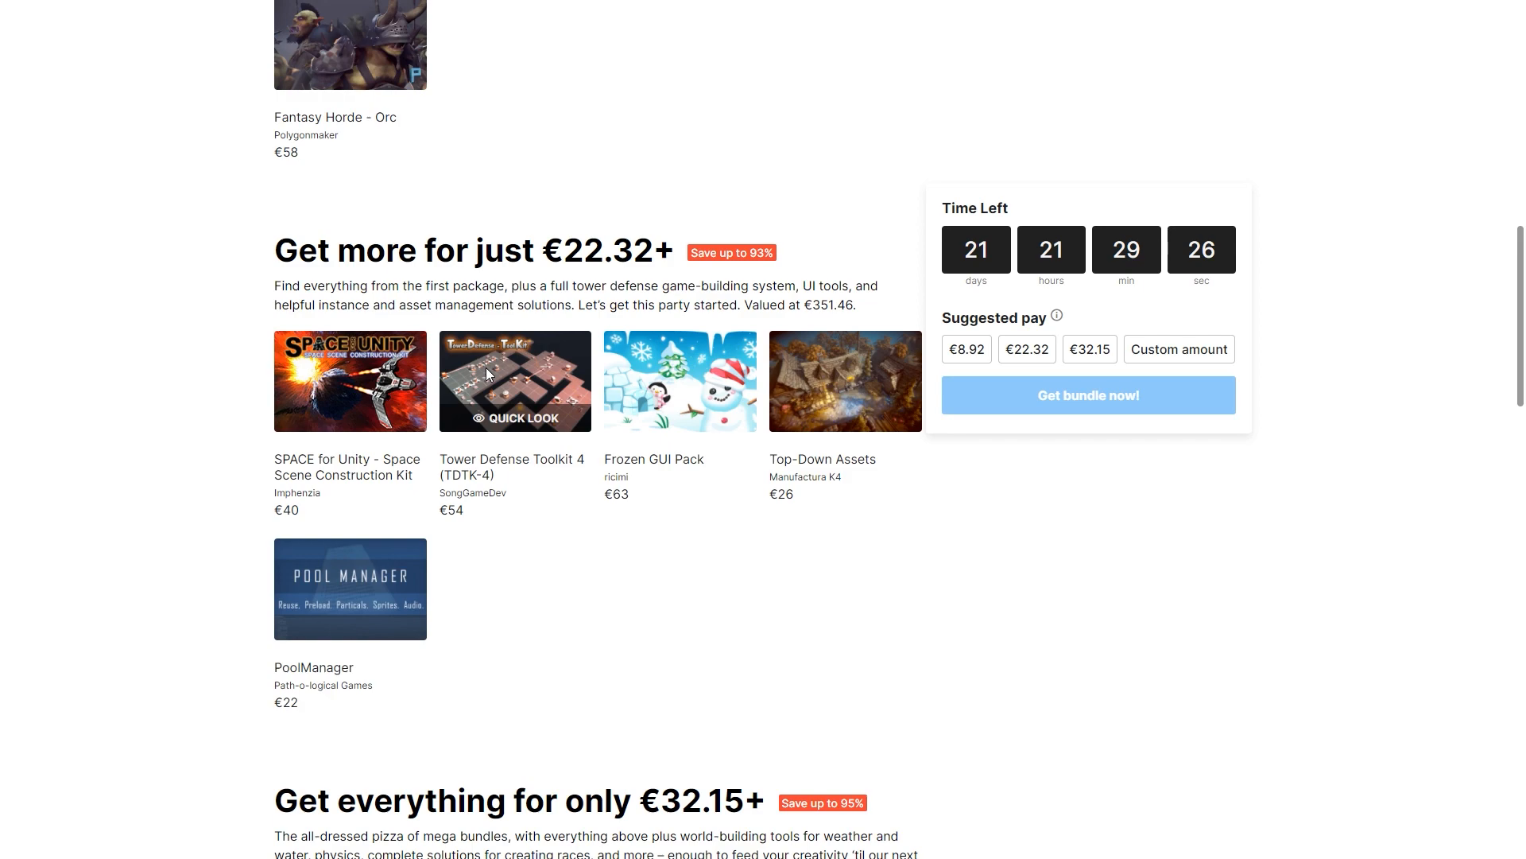
Scroll down to the 'Get everything for only €32.15+' tier with its ten assets
scroll("down", 3)
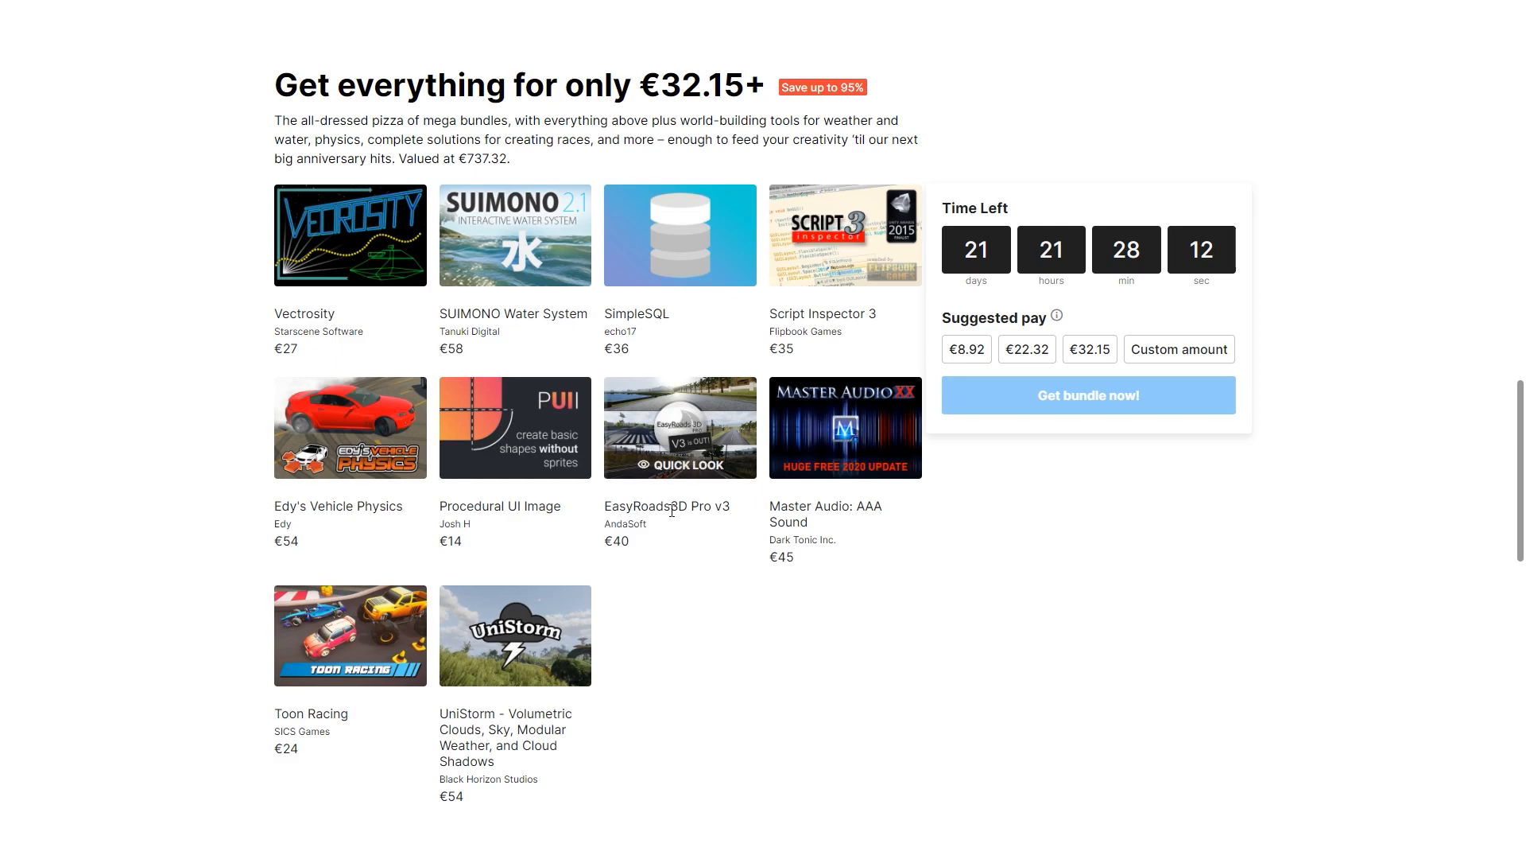
mouse_move(656, 469)
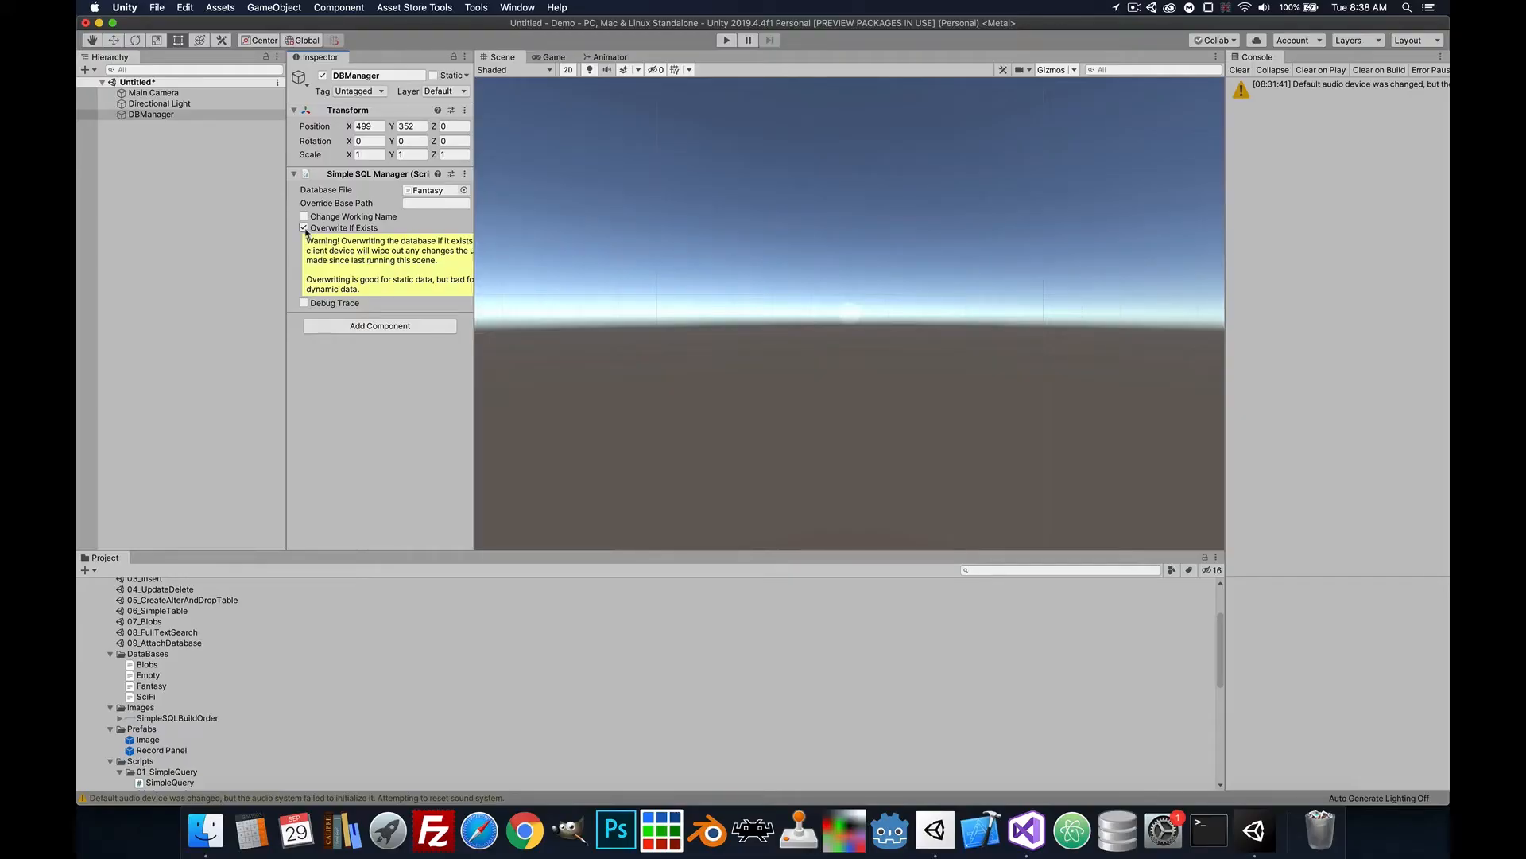
On DBManager, uncheck Overwrite If Exists and toggle Debug Trace off and on again
left_click(304, 228)
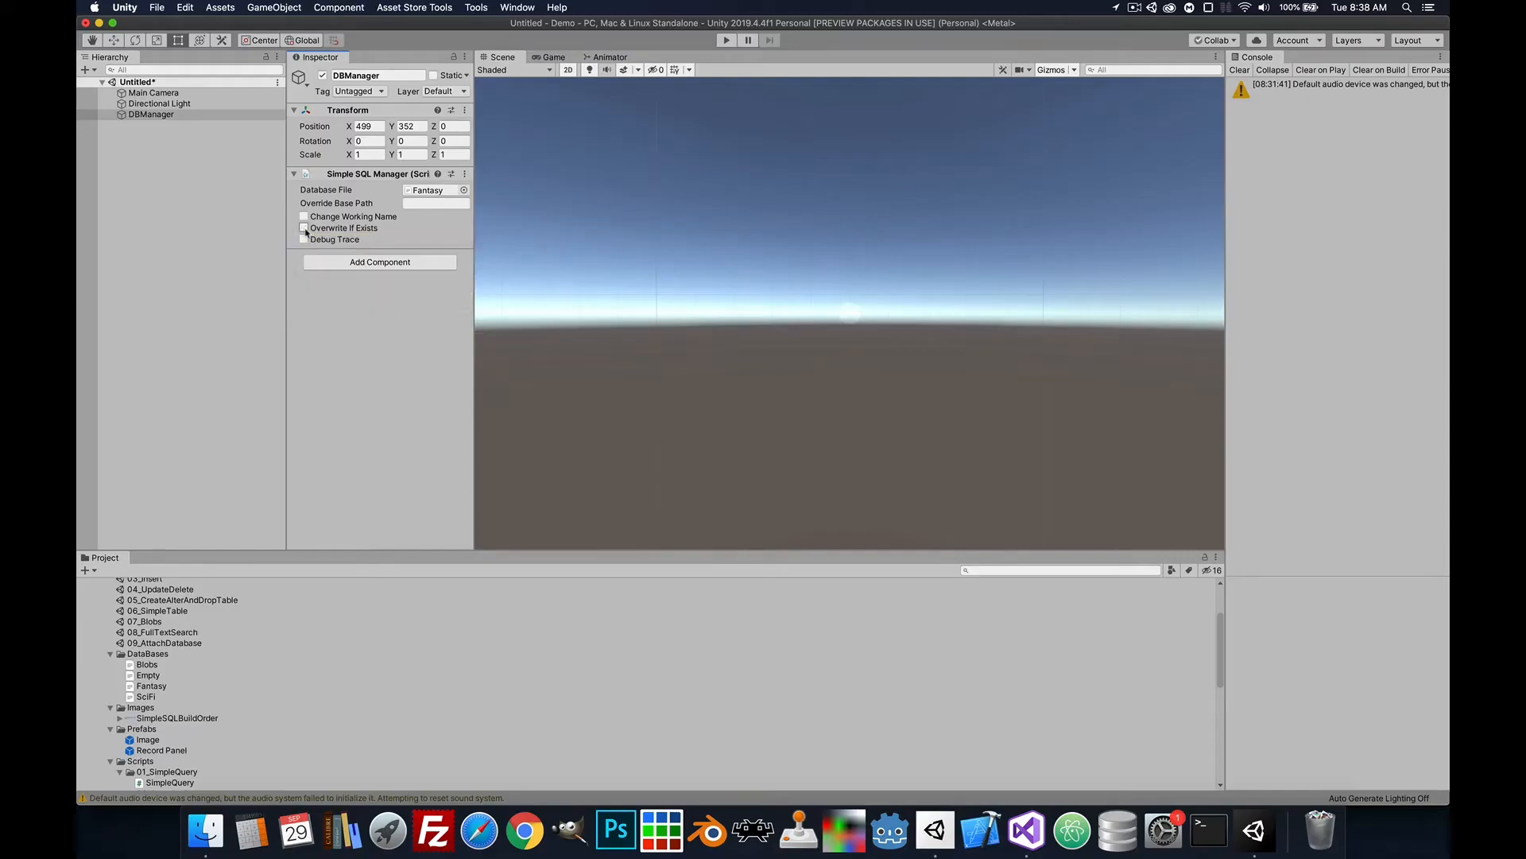
left_click(303, 239)
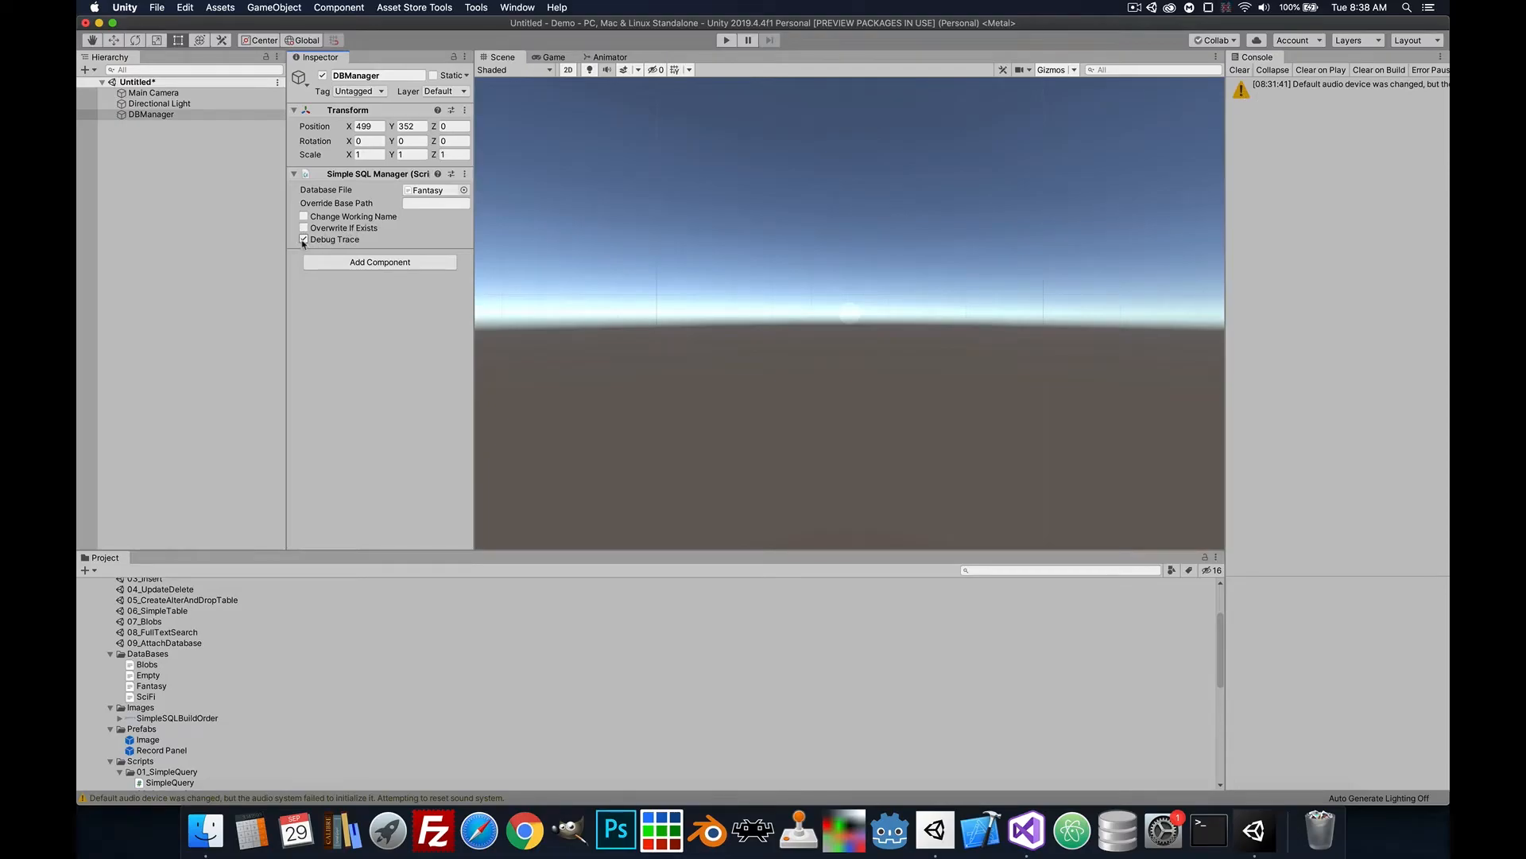
left_click(303, 239)
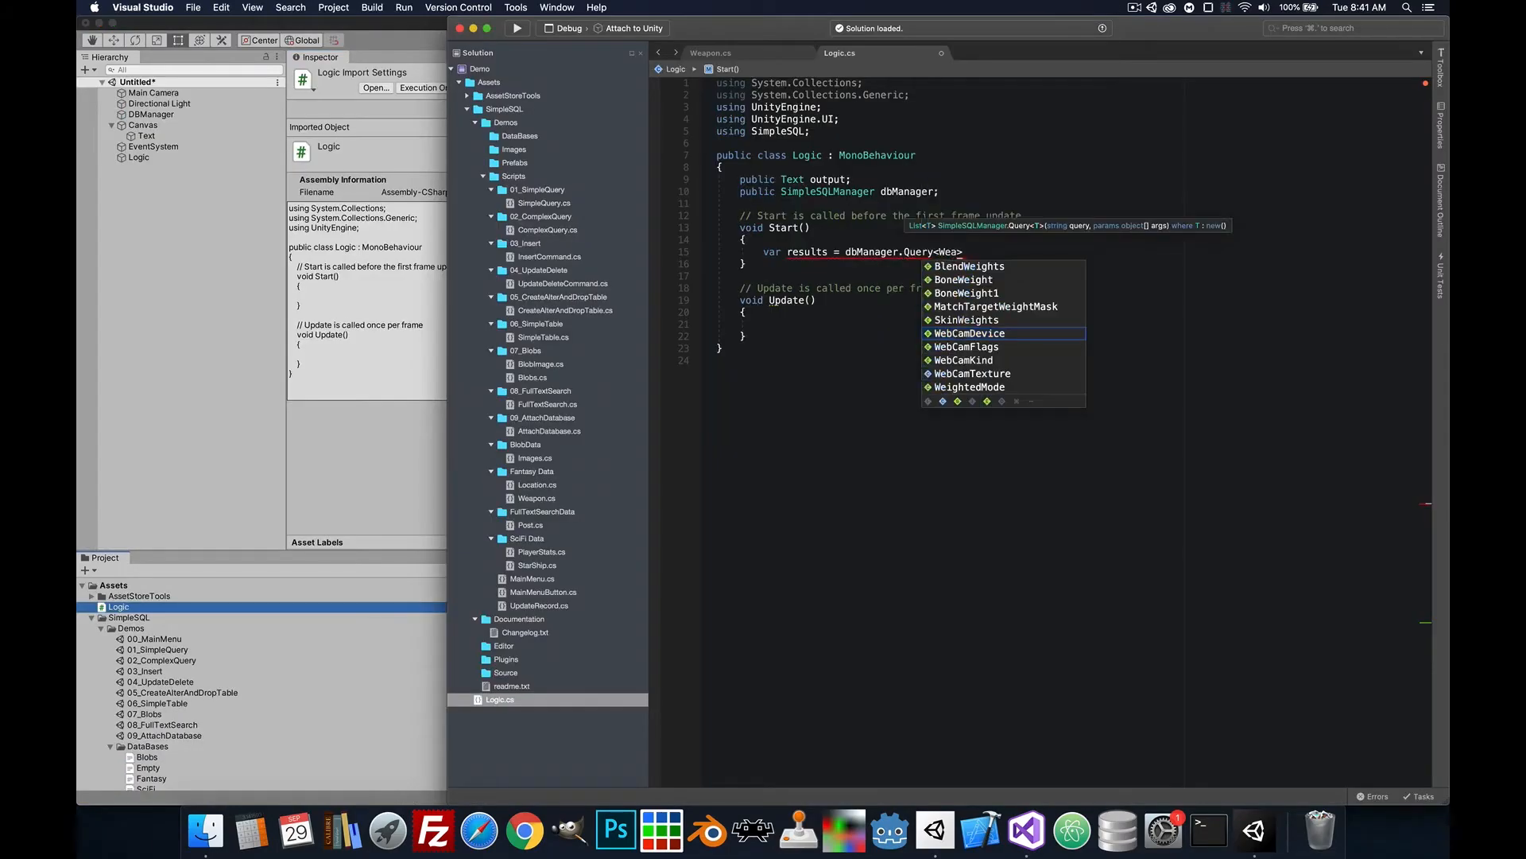
Complete the dbManager.Query<SimpleSQL.Demos.Weapon> call in Start() of Logic.cs
key("Escape")
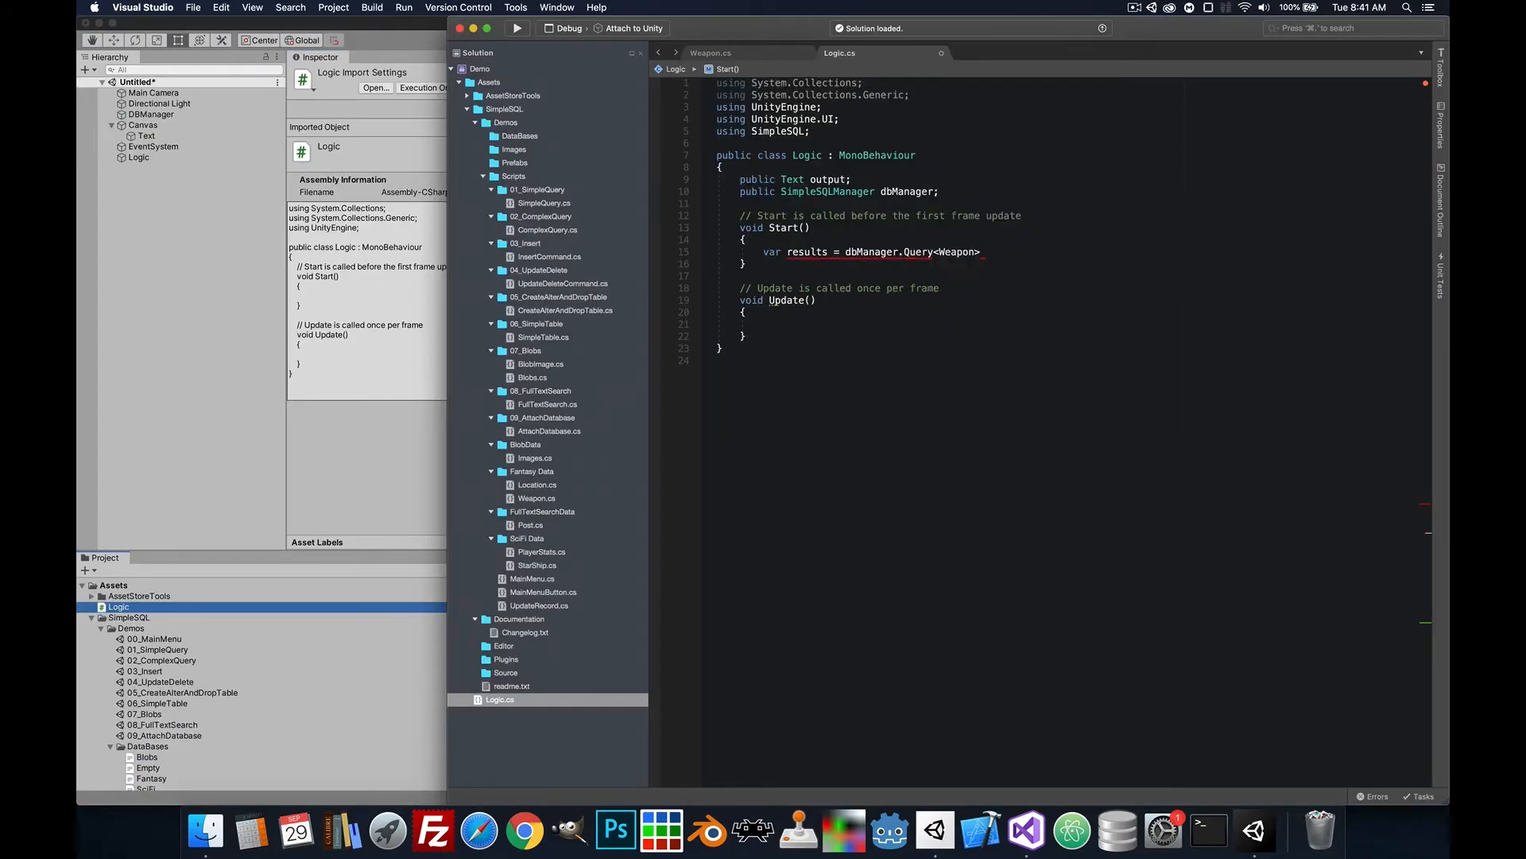
type("SimpleSQL.    }")
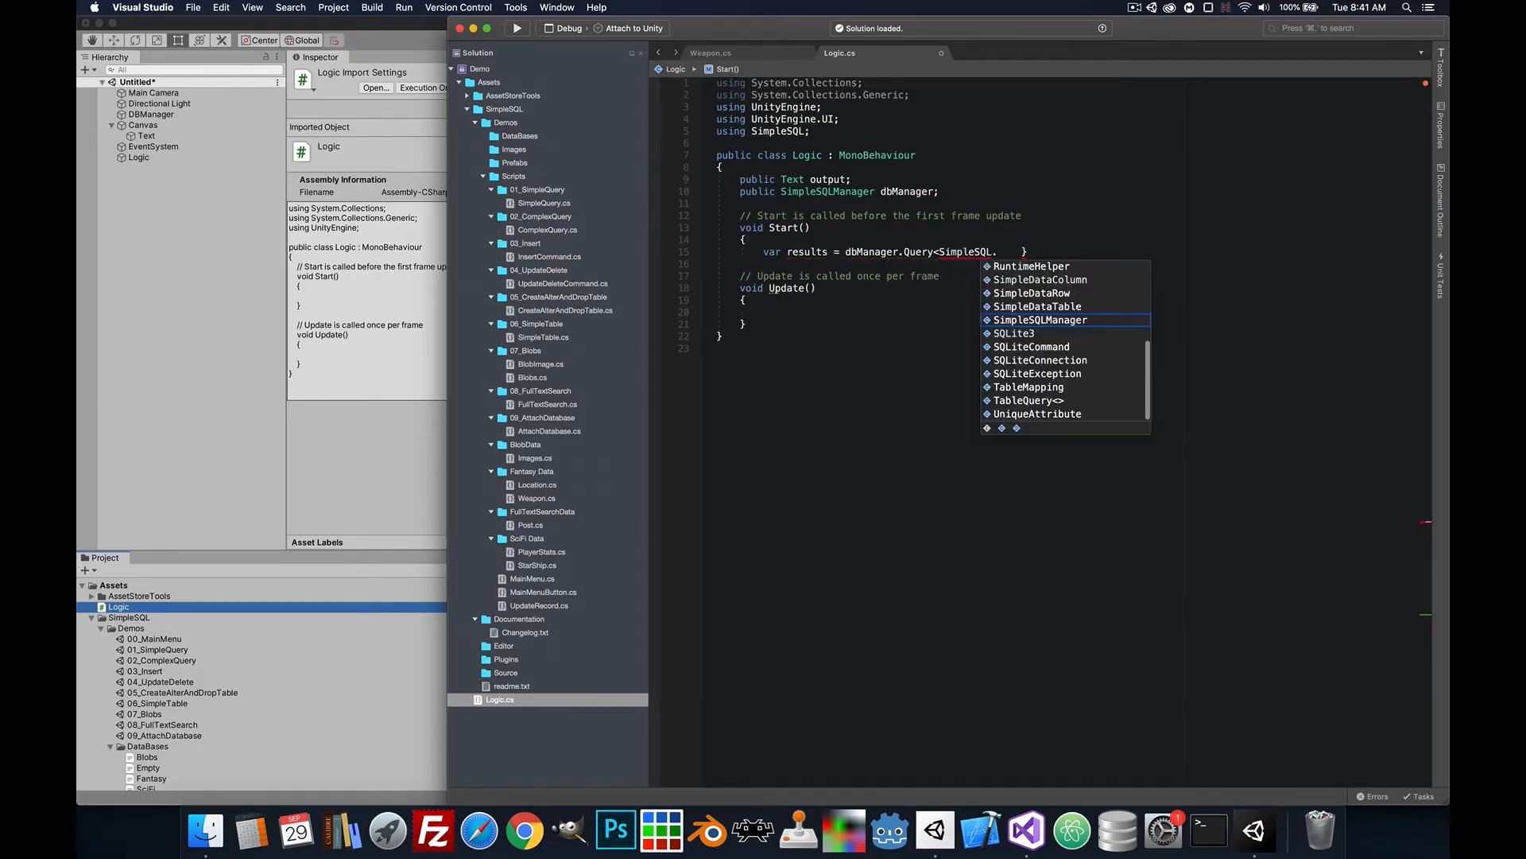
type("Demos.We")
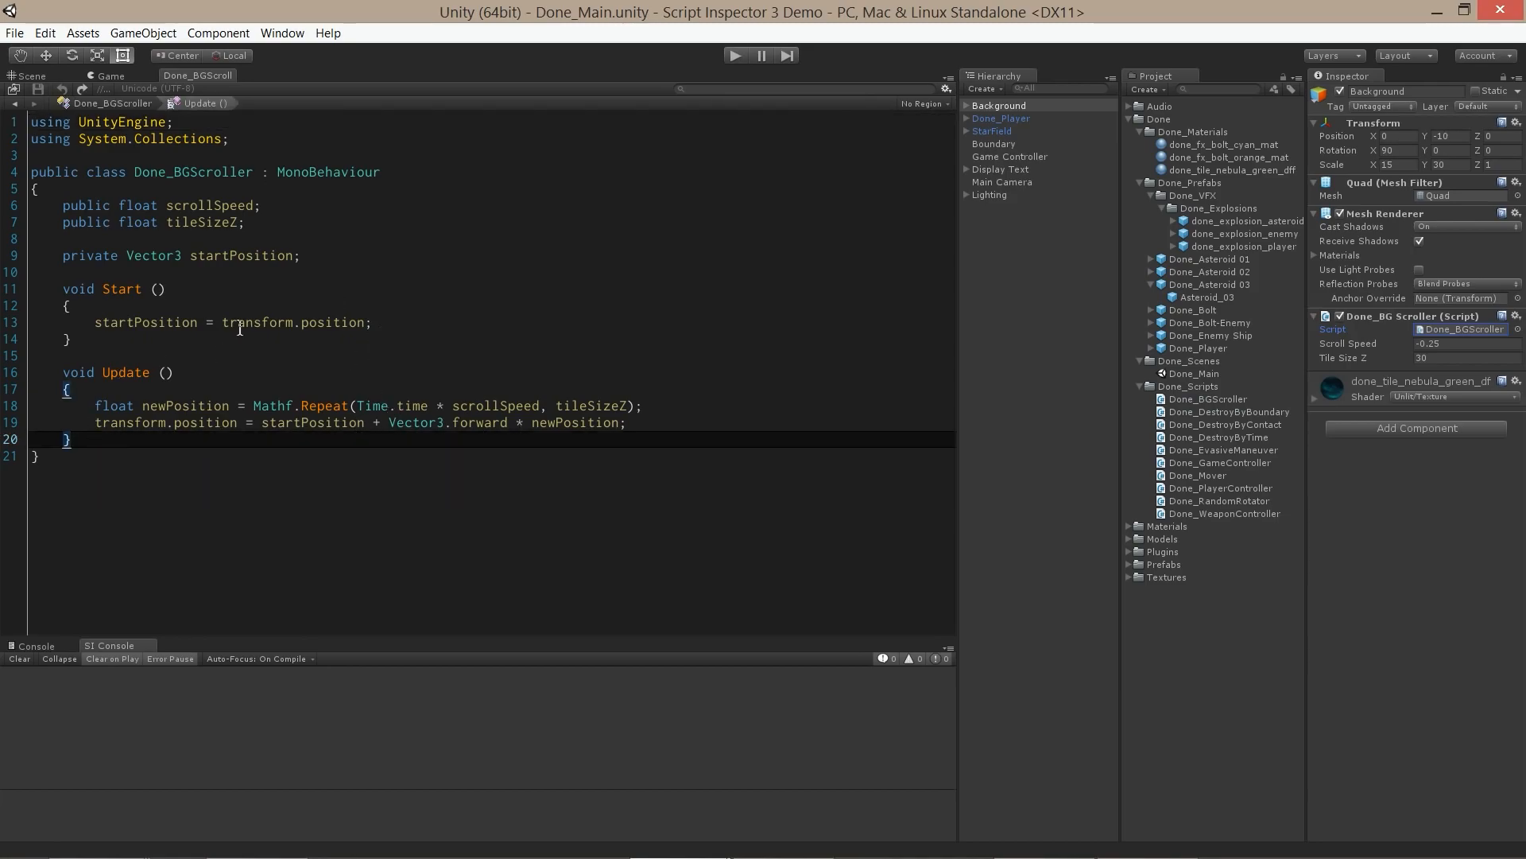
Search for 'transform' with Ctrl+F and set the Look for scope to all assets
key("ctrl+f")
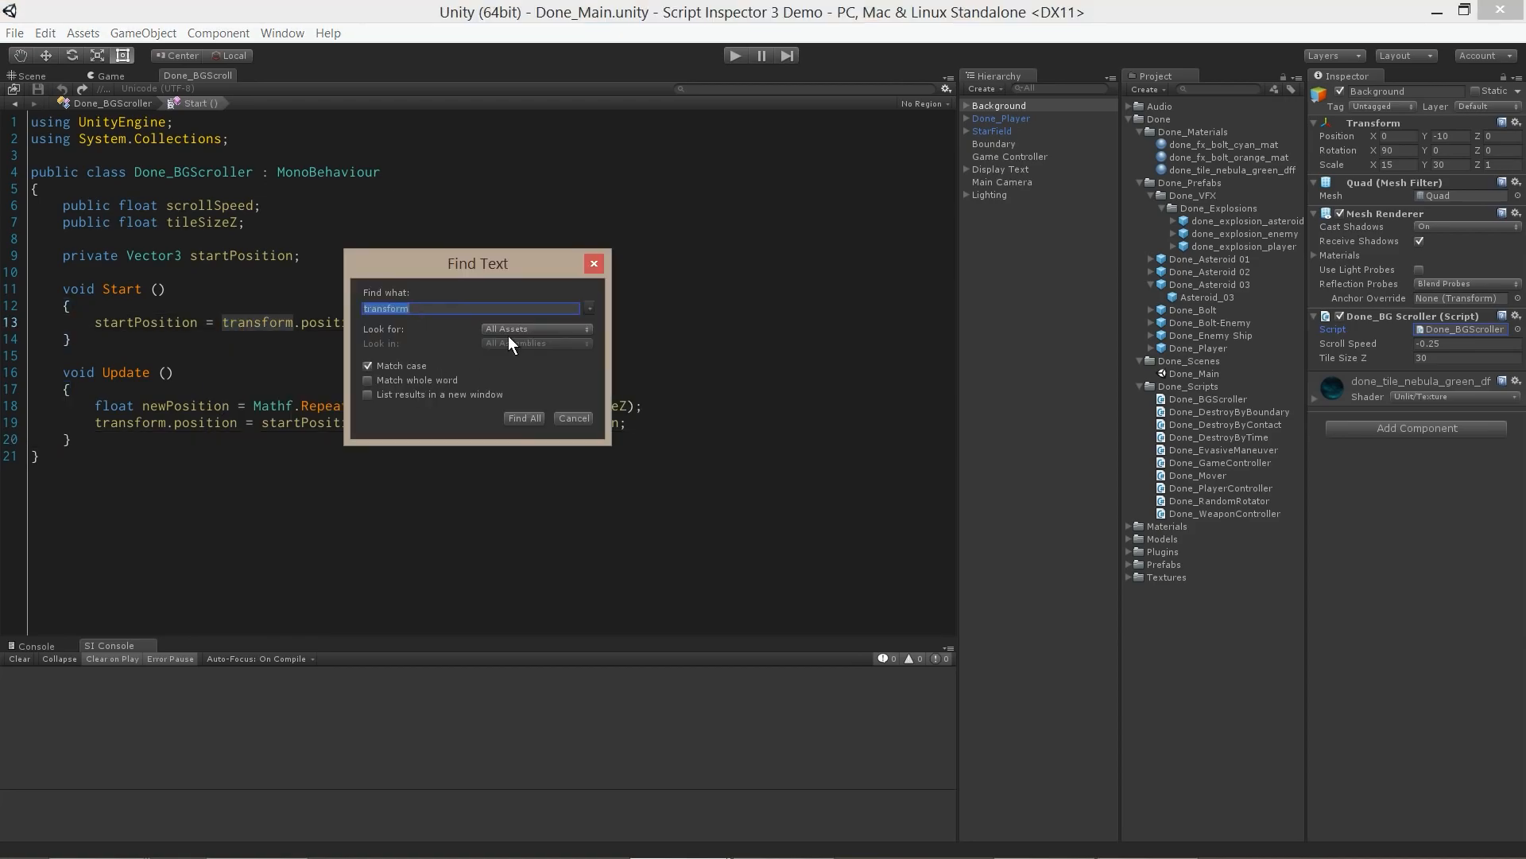
left_click(523, 418)
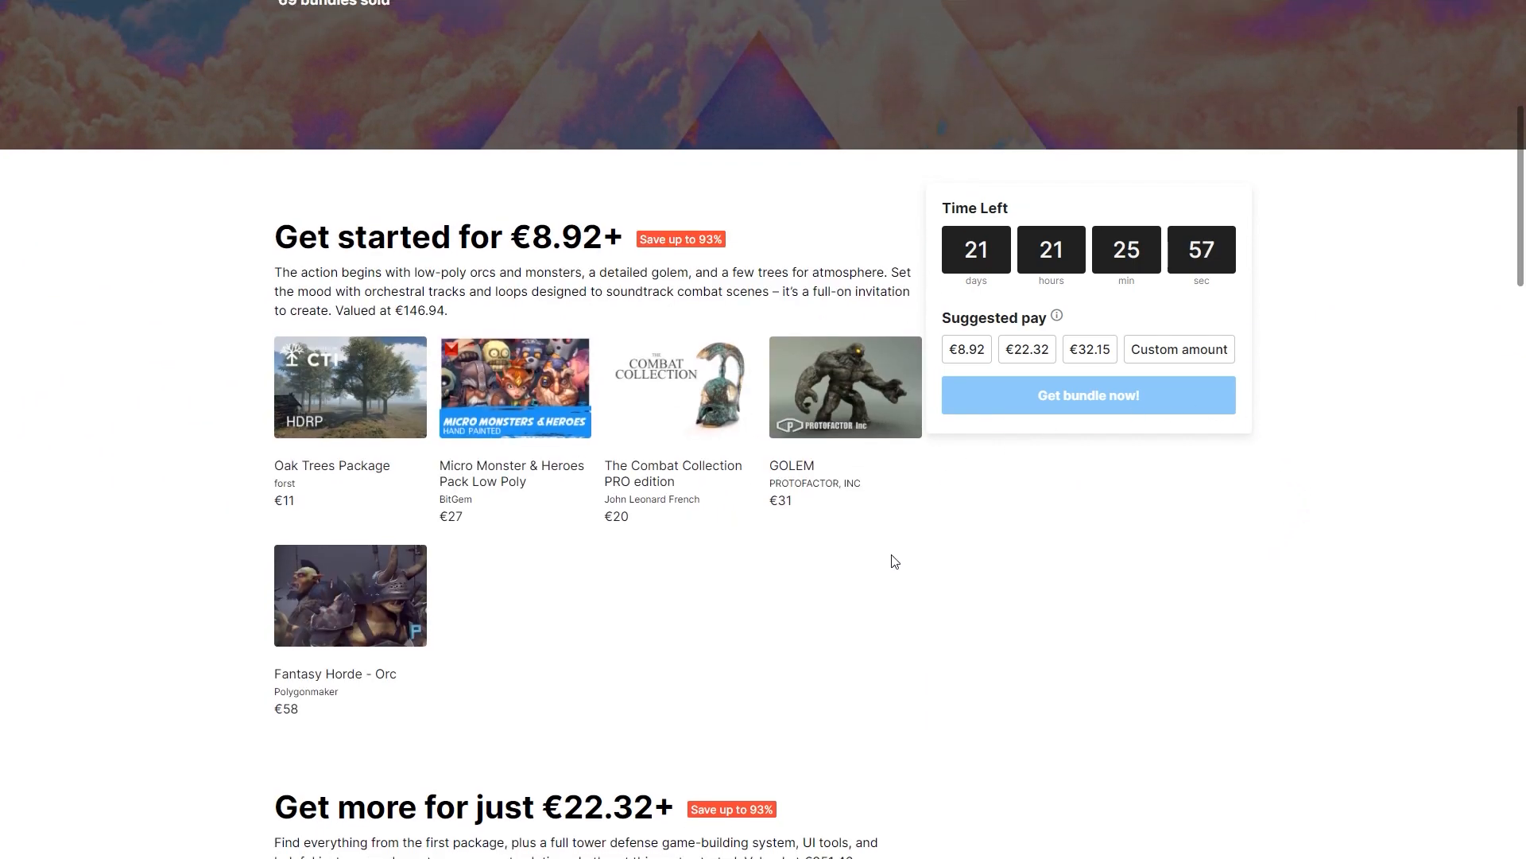
mouse_move(560, 393)
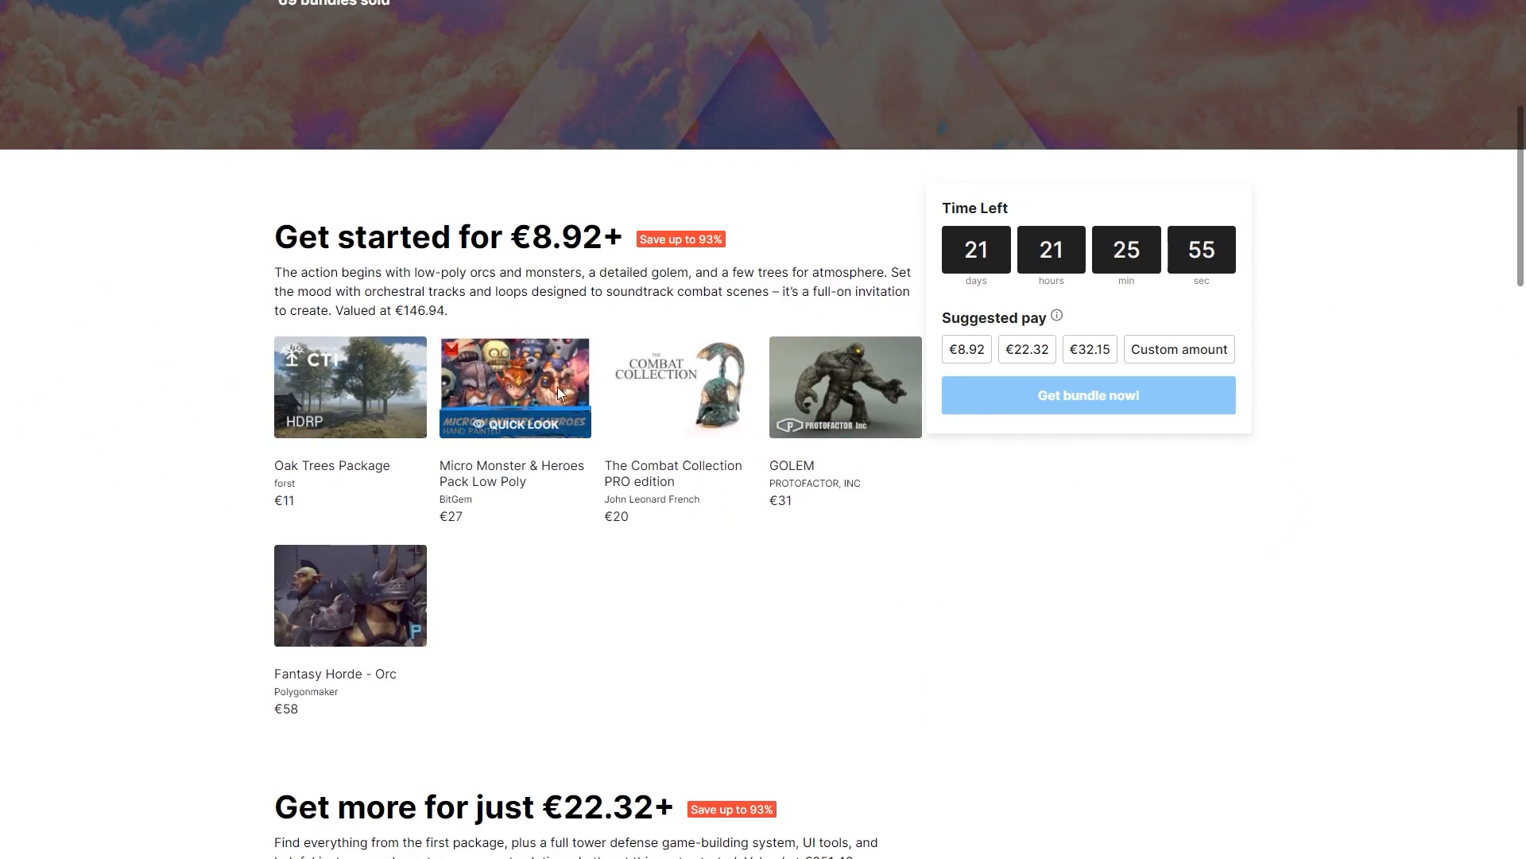
Scroll through the €8.92, €22.32 and €32.15 bundle tiers to view their included assets
scroll("down", 3)
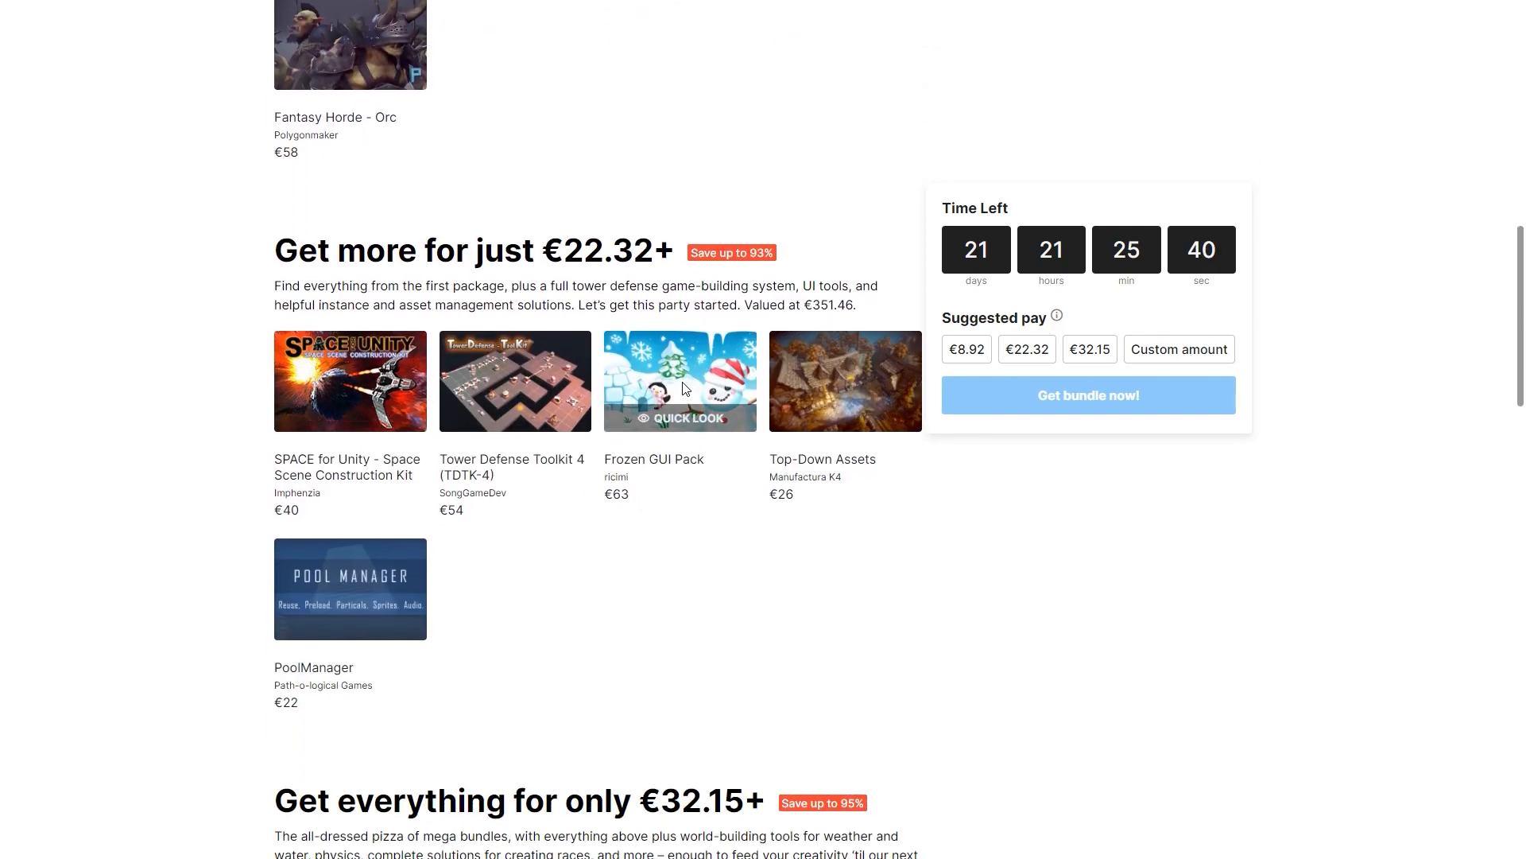
mouse_move(328, 596)
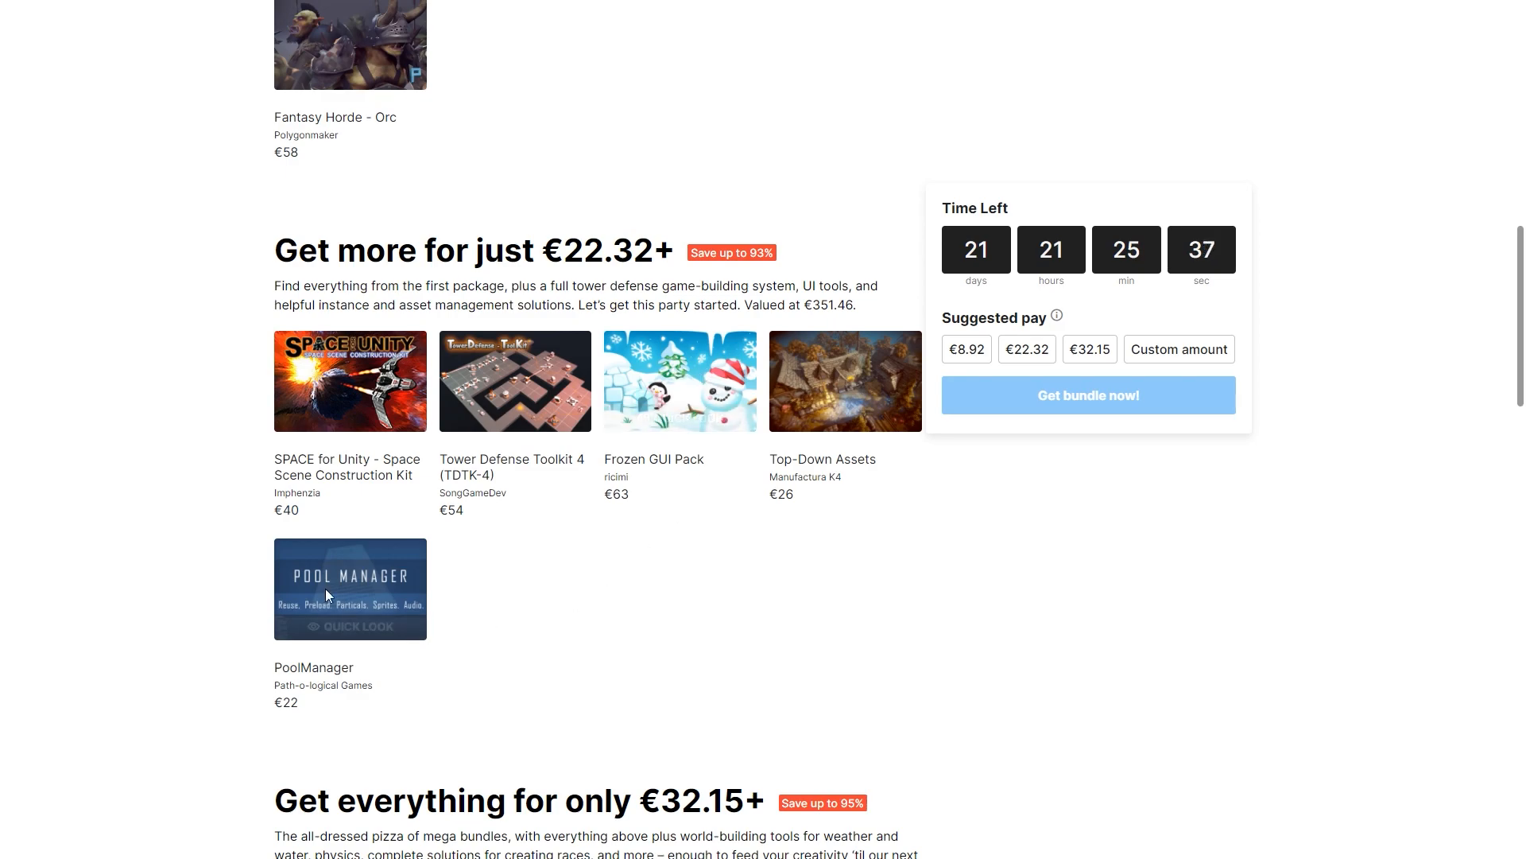
scroll("down", 3)
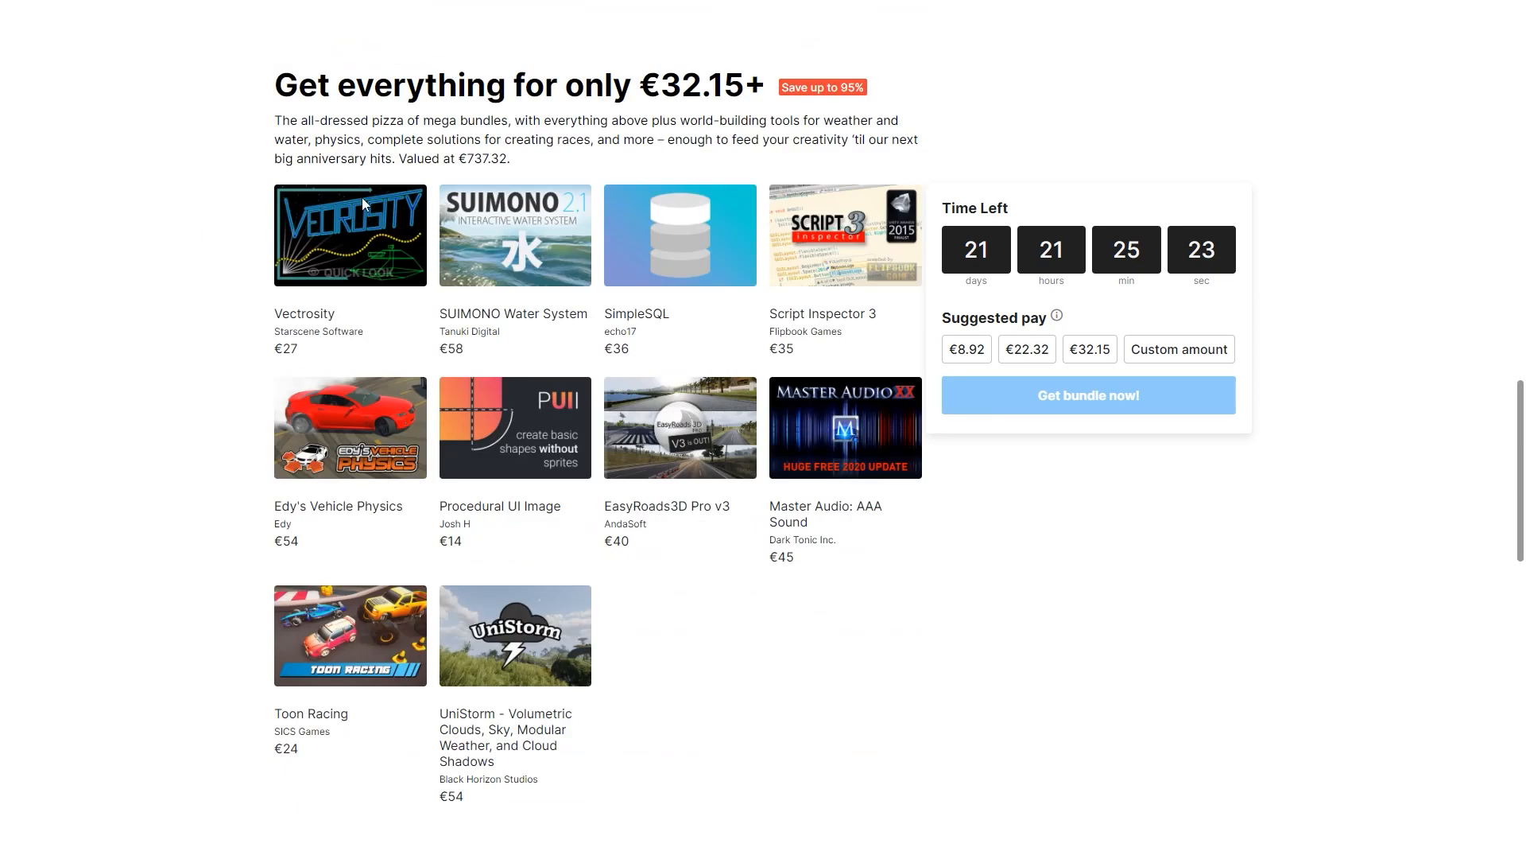
mouse_move(560, 214)
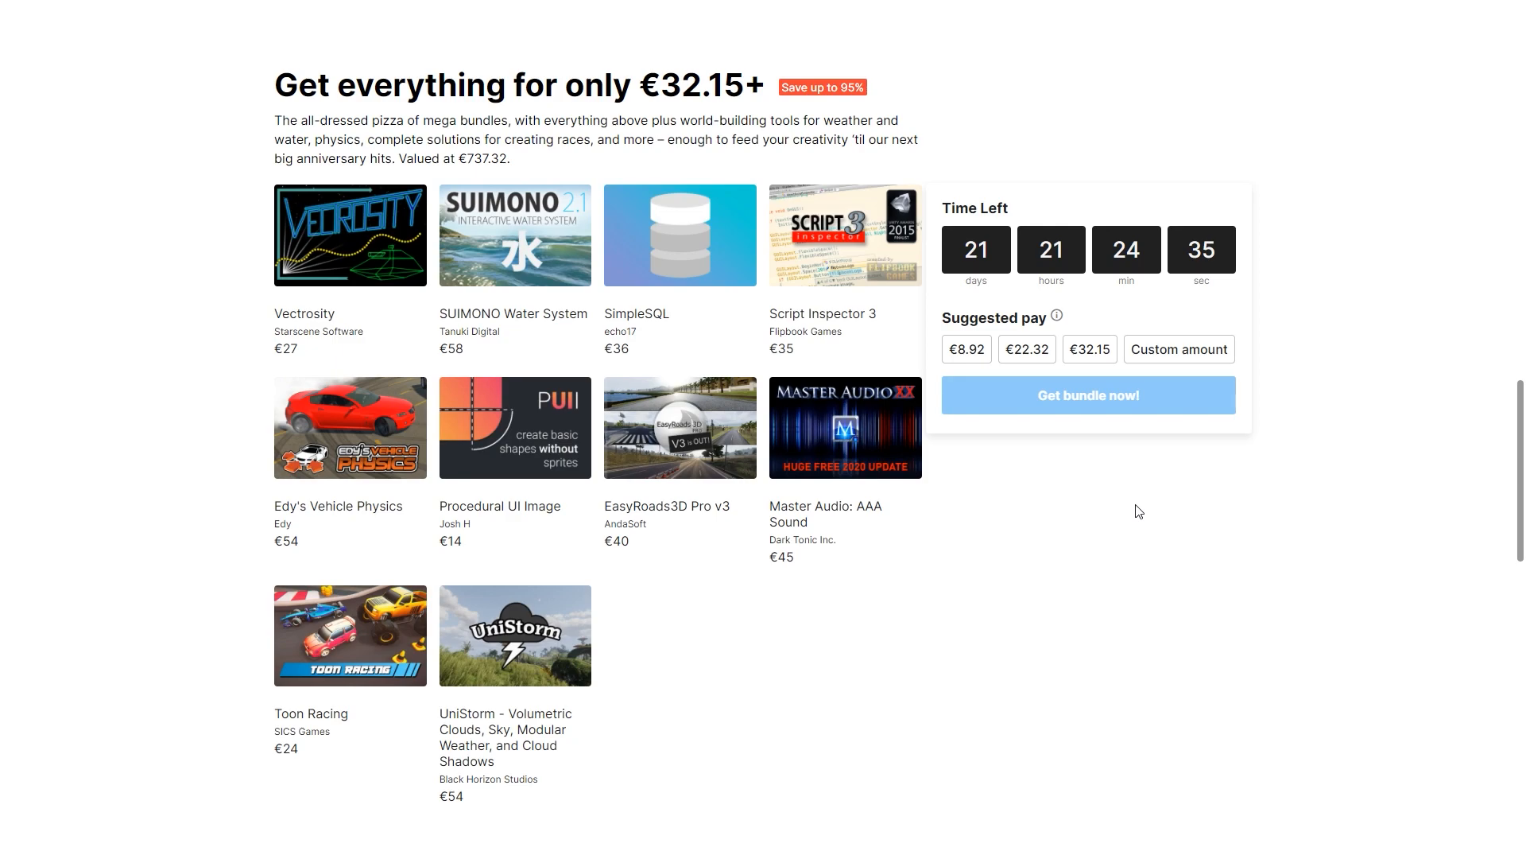
mouse_move(1051, 110)
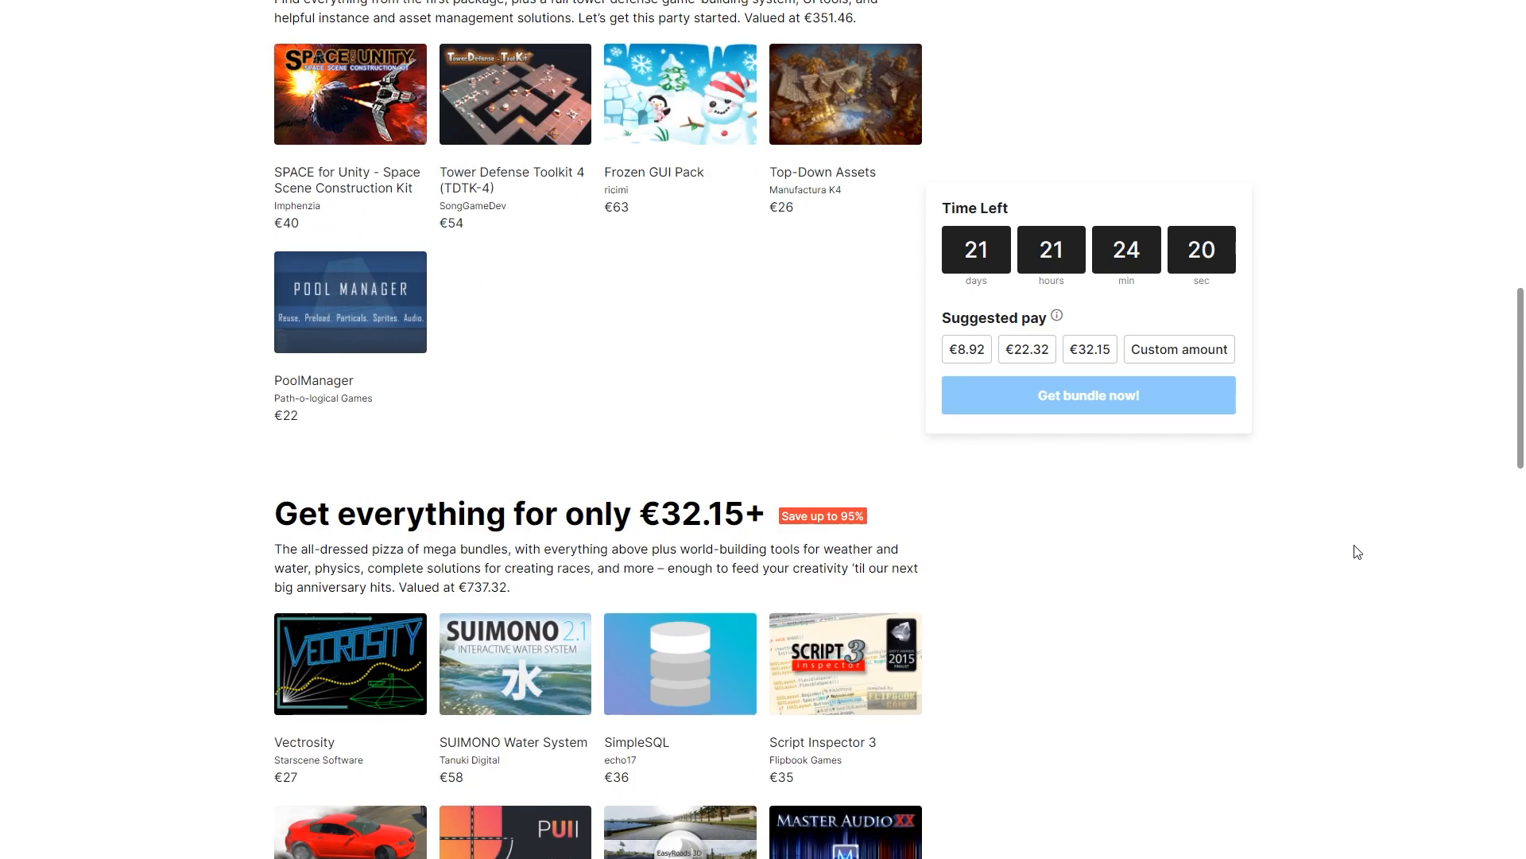
scroll("down", 3)
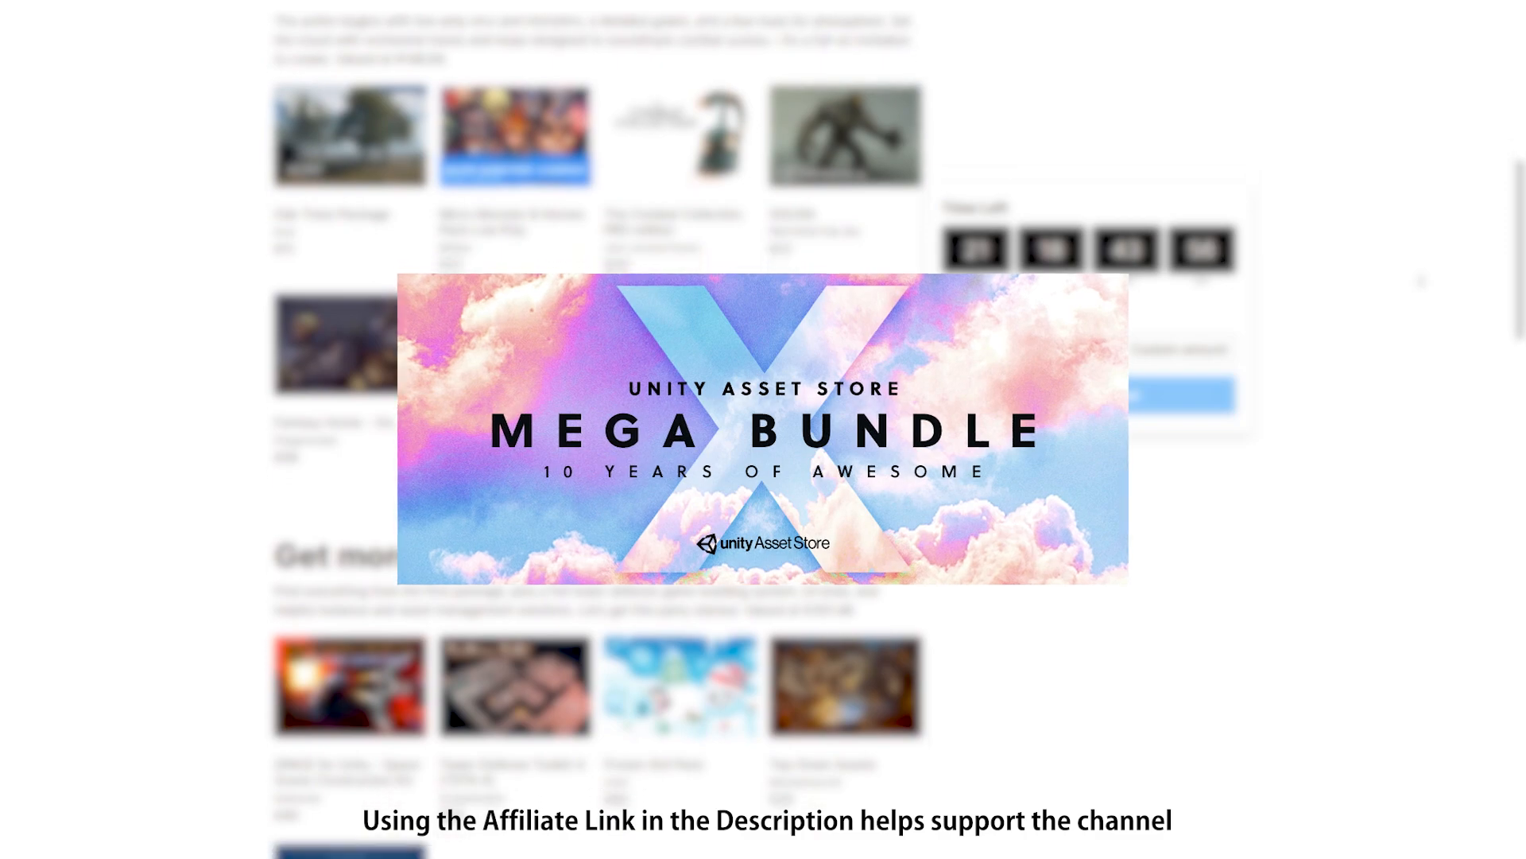
scroll("down", 3)
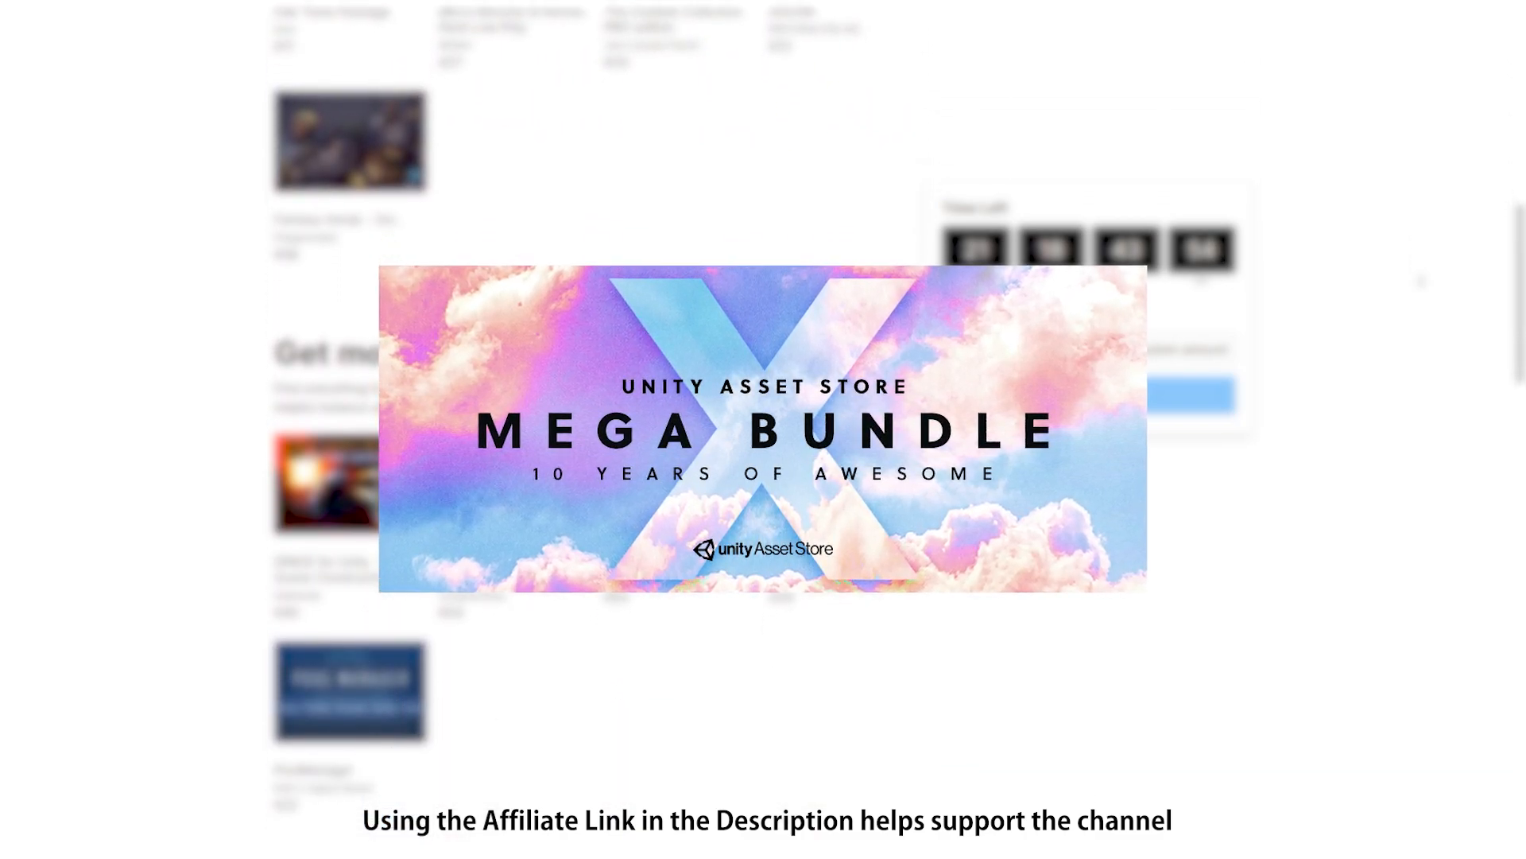
scroll("down", 3)
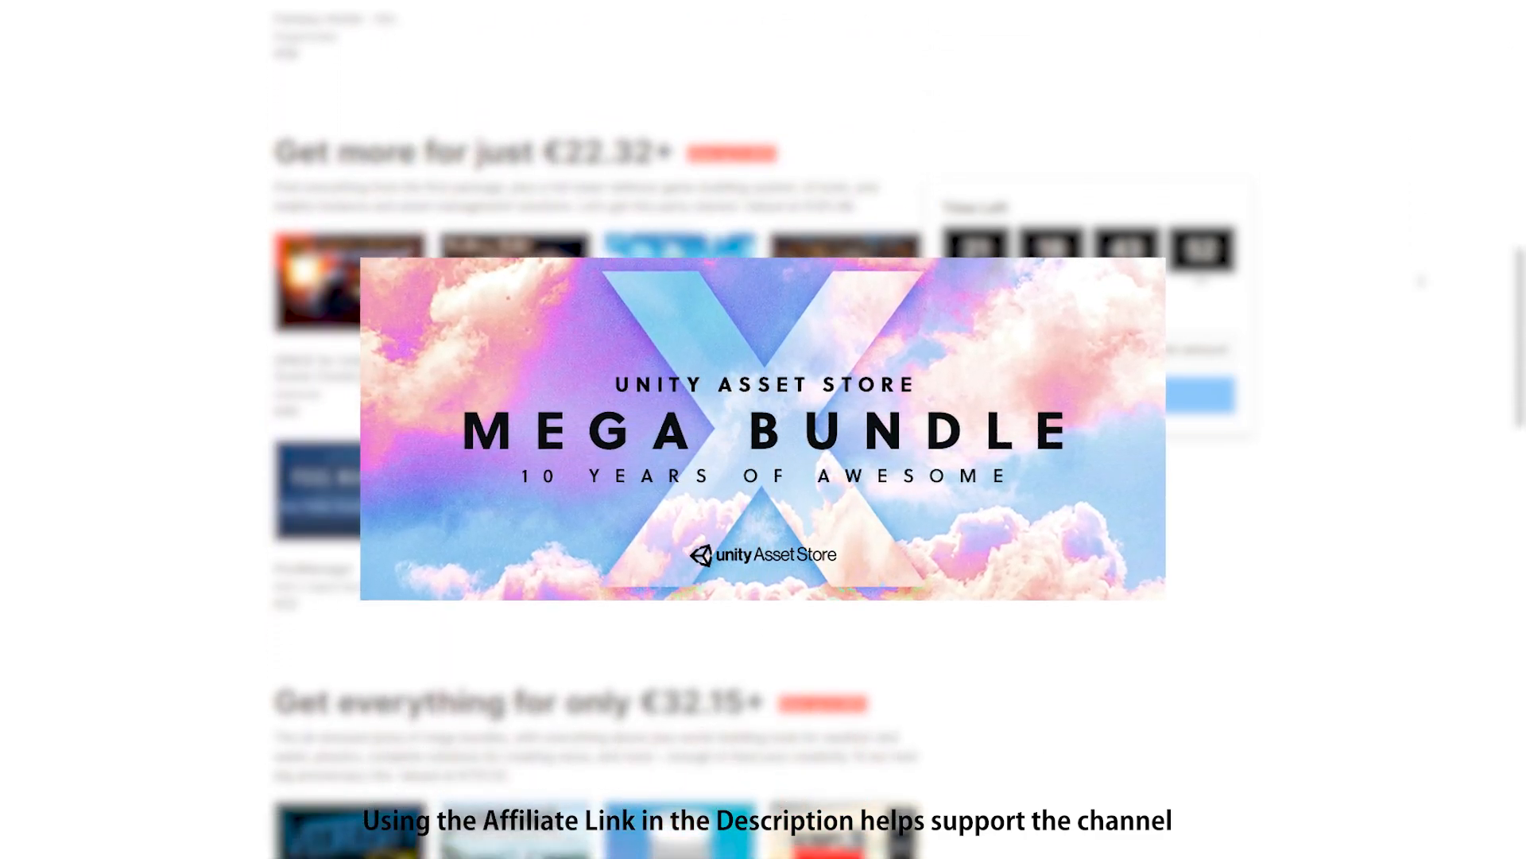
scroll("down", 3)
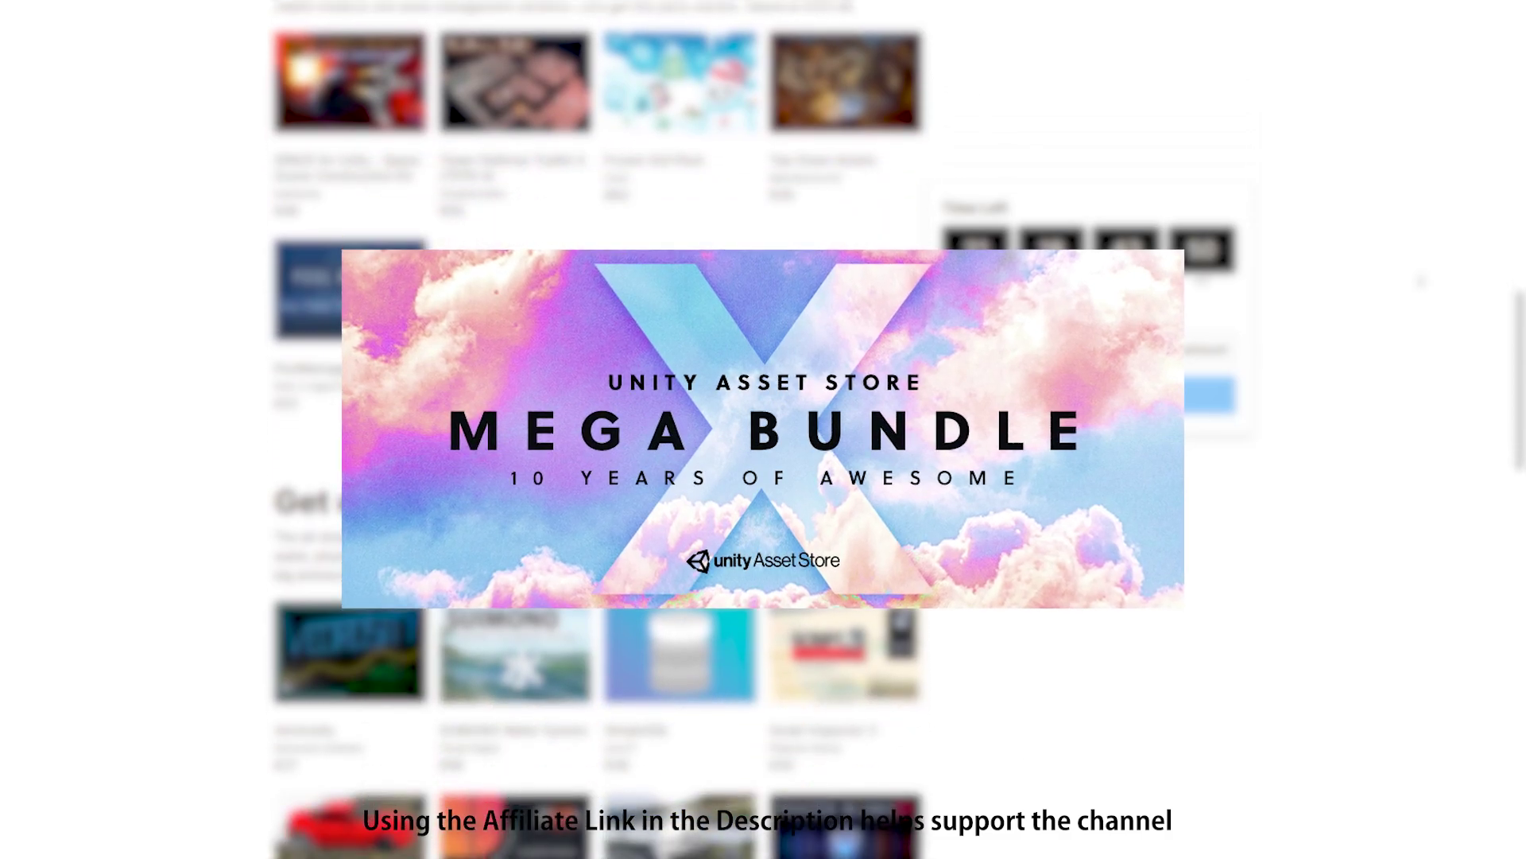